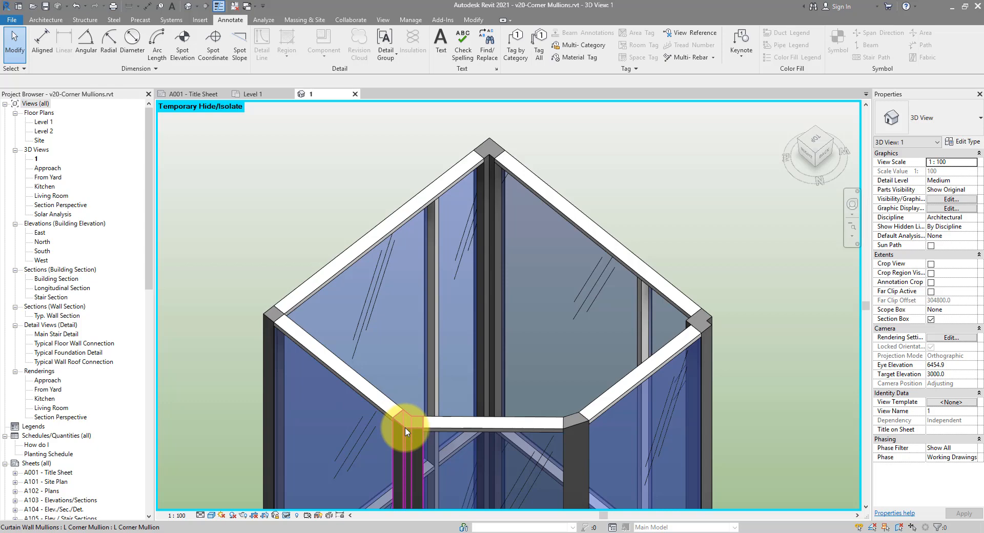
Bring up the Open dialog showing the Revit Samples folder.
{"action": "left_click", "coordinate": [703, 326]}
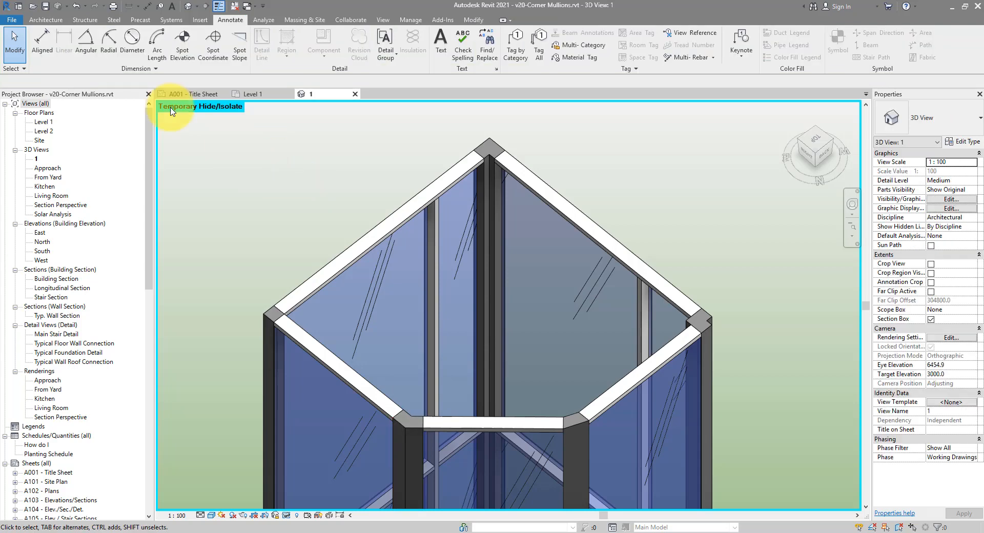
{"action": "left_click", "coordinate": [11, 19]}
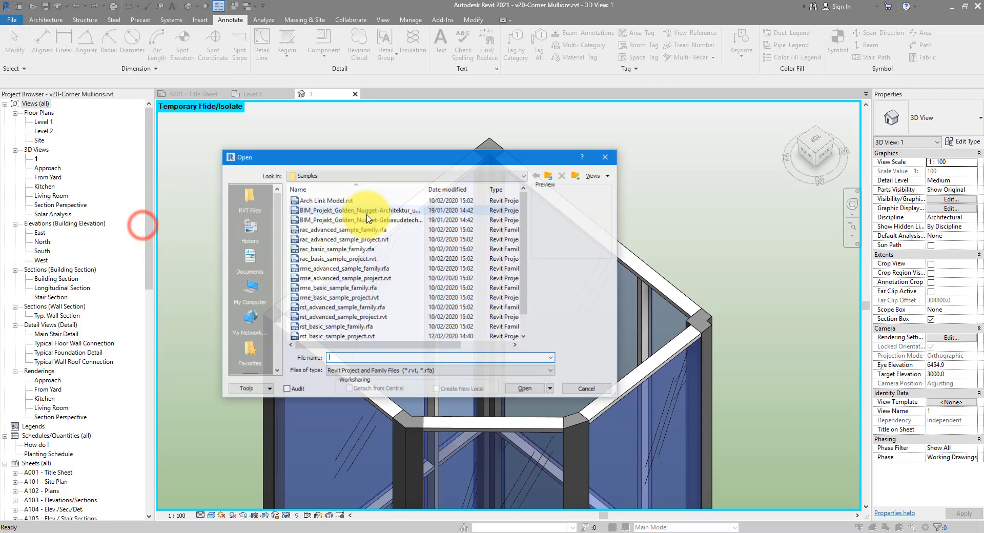
List the samples as thumbnails and open rac_basic_sample_project.rvt.
{"action": "left_click", "coordinate": [593, 176]}
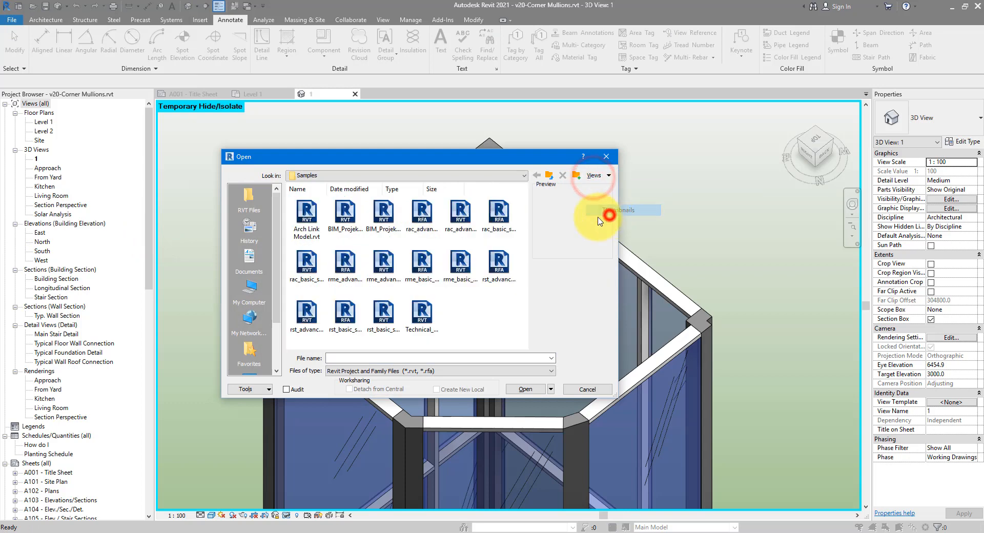
{"action": "left_click", "coordinate": [306, 263]}
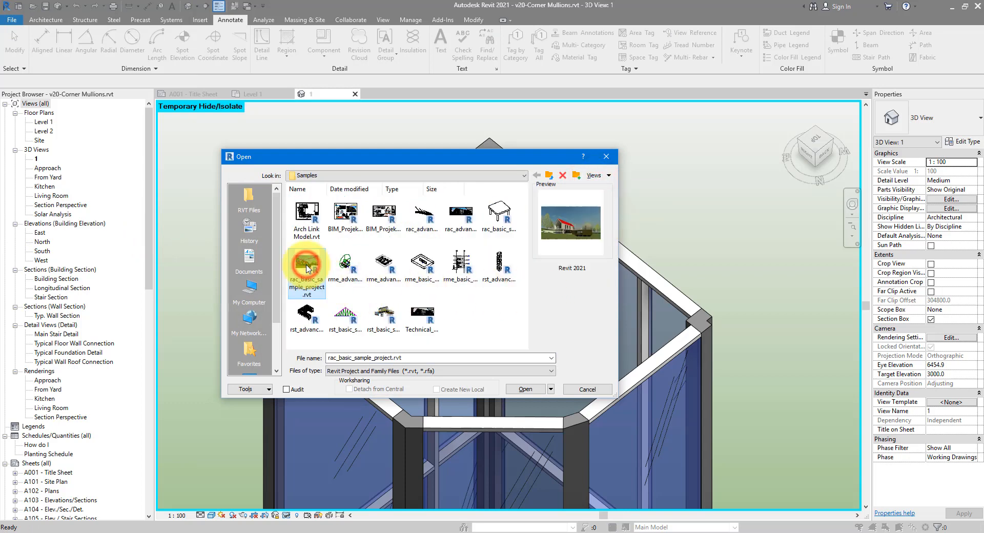
{"action": "left_click", "coordinate": [525, 389]}
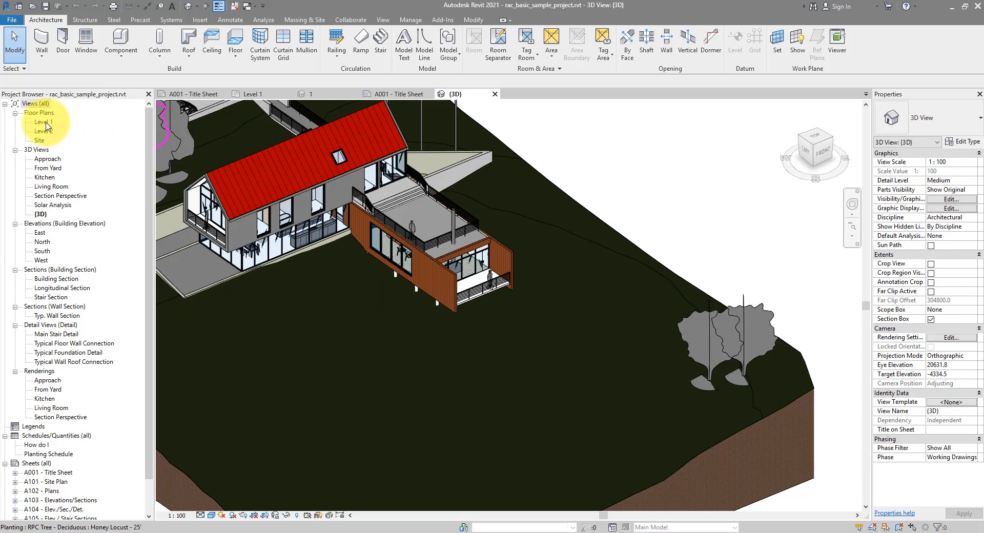
On Level 1, sketch a five-sided chained wall loop with Unconnected top and height 9000.
{"action": "double_click", "coordinate": [44, 122]}
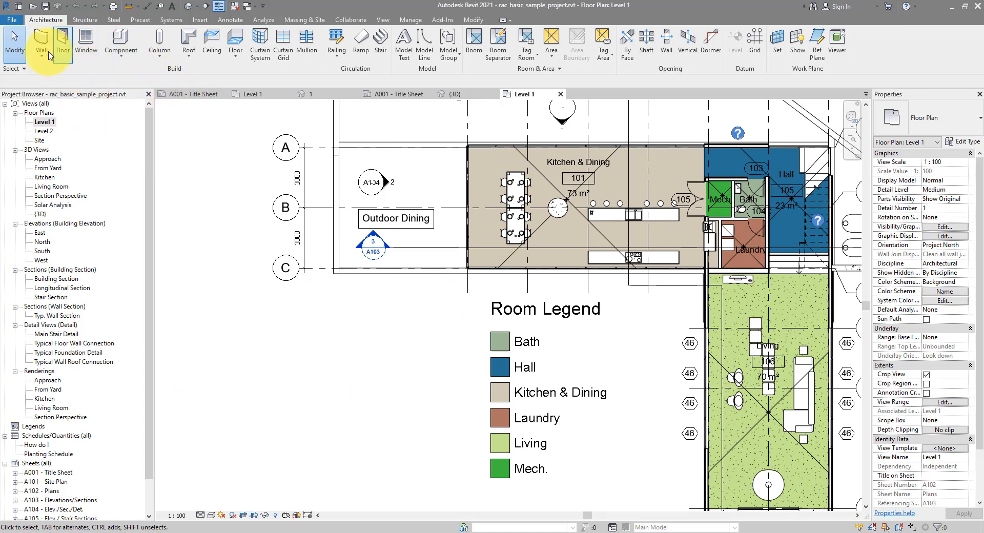
{"action": "left_click", "coordinate": [41, 44]}
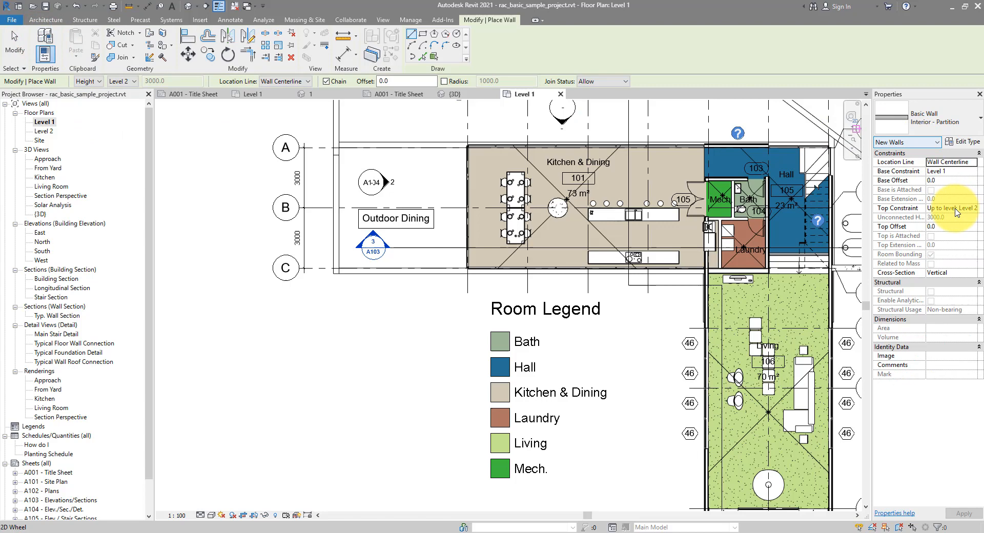
{"action": "left_click", "coordinate": [972, 208]}
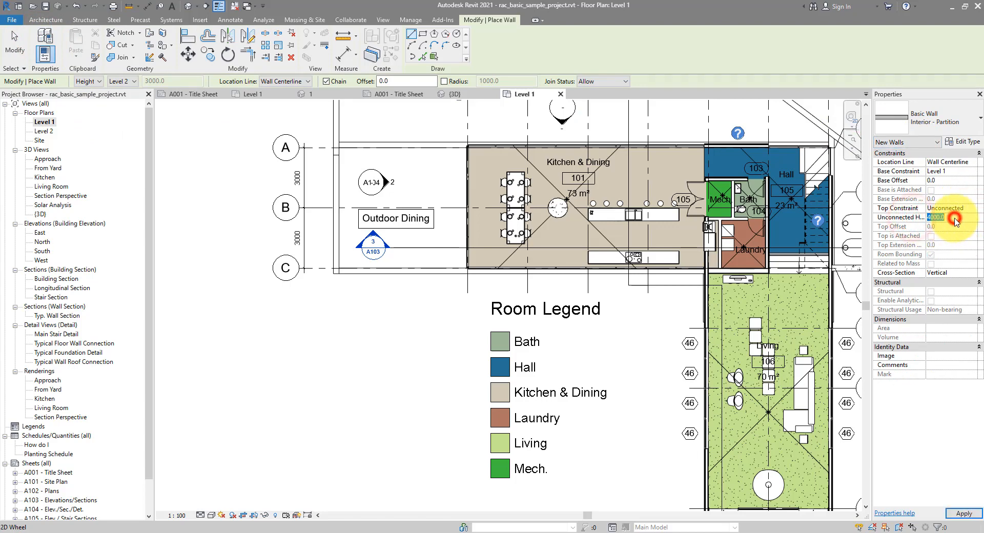
{"action": "type", "text": "900"}
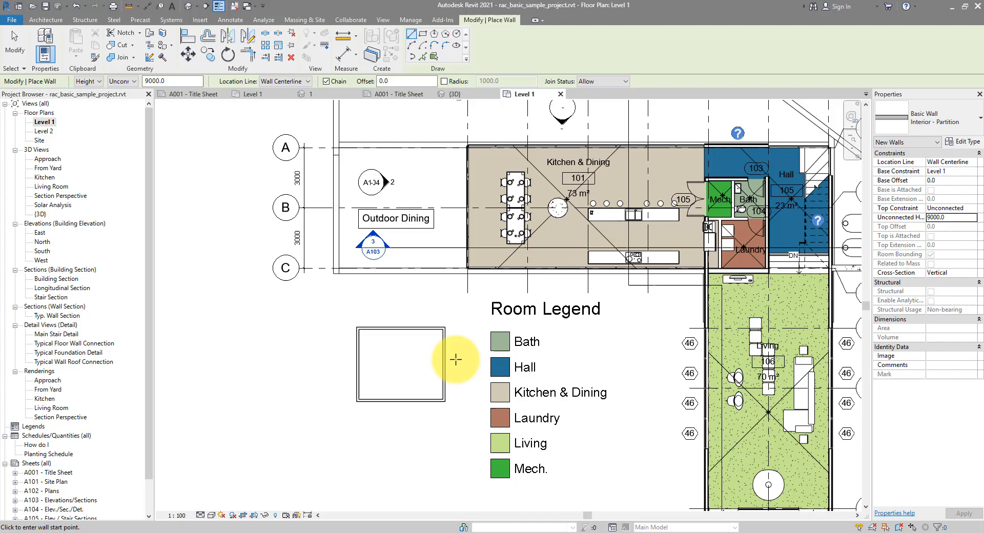
{"action": "left_click", "coordinate": [400, 408]}
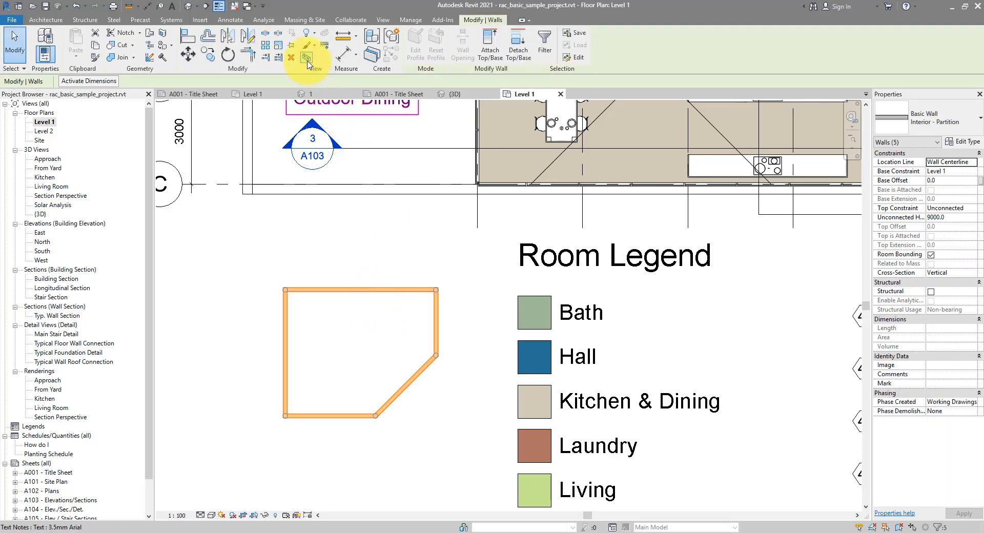
Isolate the wall loop in 3D and change its type to a curtain wall.
{"action": "left_click", "coordinate": [452, 94]}
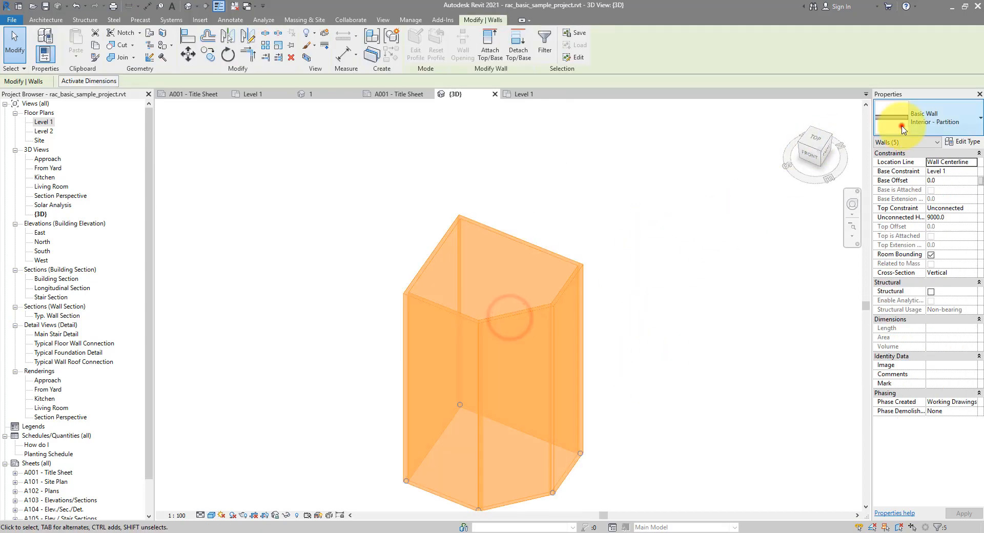
{"action": "left_click", "coordinate": [927, 117]}
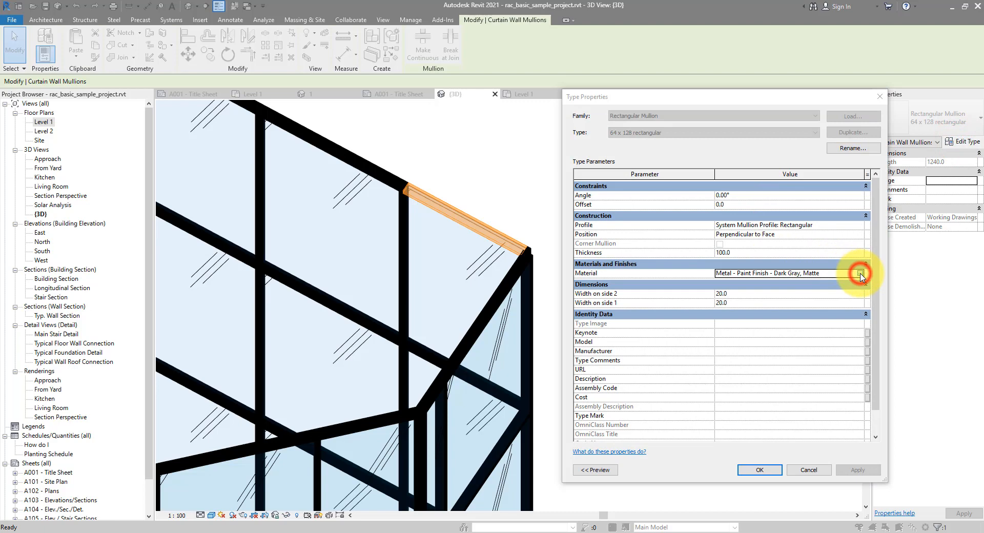
Swap the rectangular mullion material to Default in the Material Browser.
{"action": "left_click", "coordinate": [867, 273]}
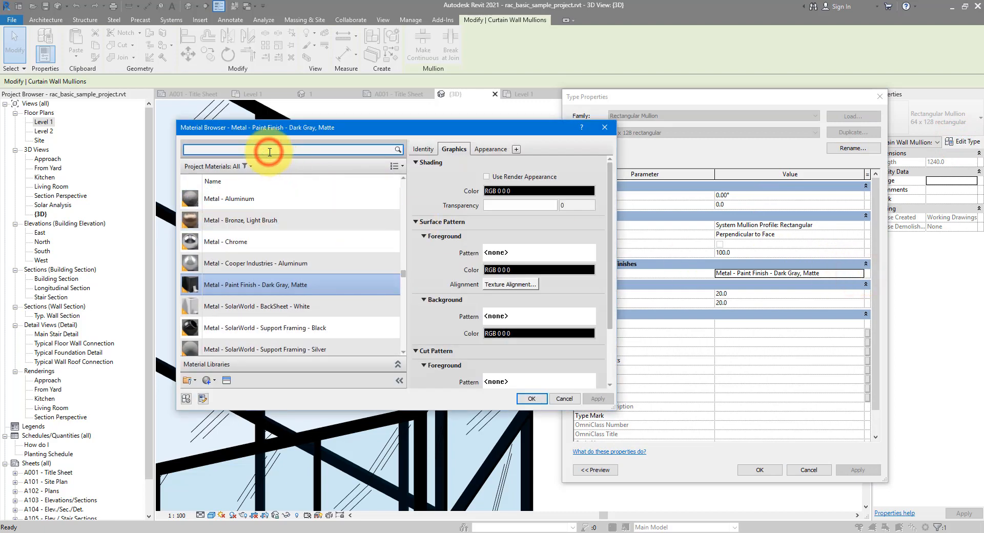
{"action": "type", "text": "defa"}
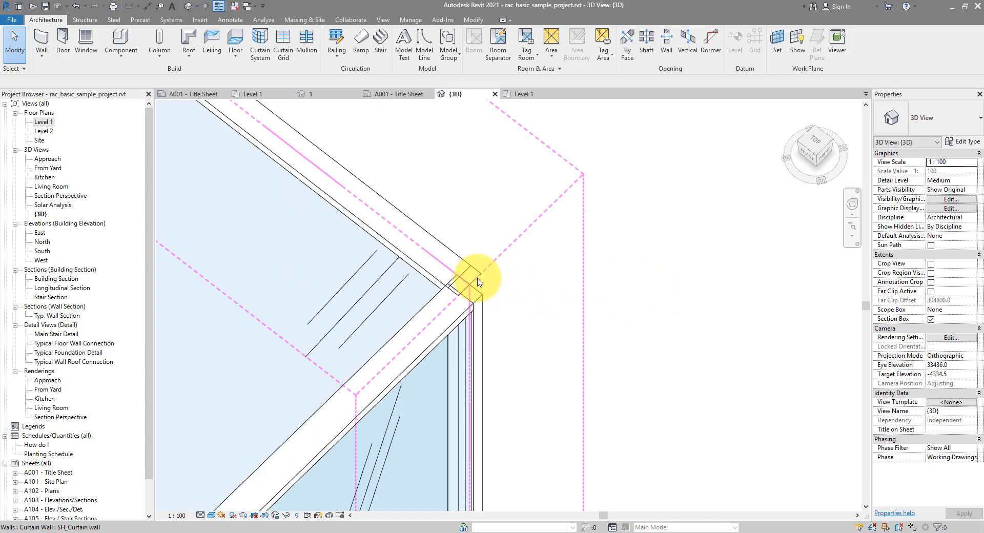
{"action": "left_click", "coordinate": [470, 280]}
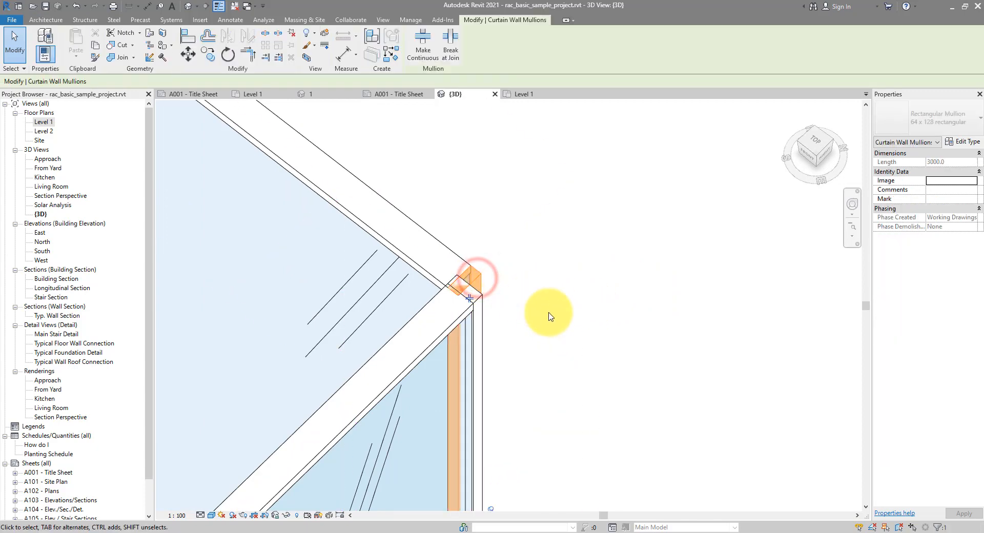
{"action": "left_click", "coordinate": [474, 280]}
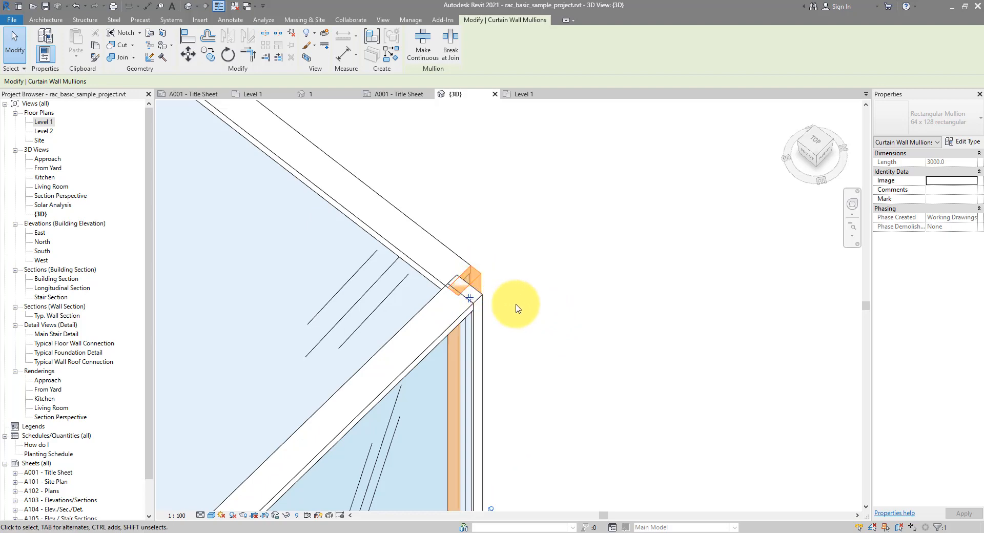
{"action": "left_click_drag", "start_coordinate": [514, 307], "coordinate": [338, 311]}
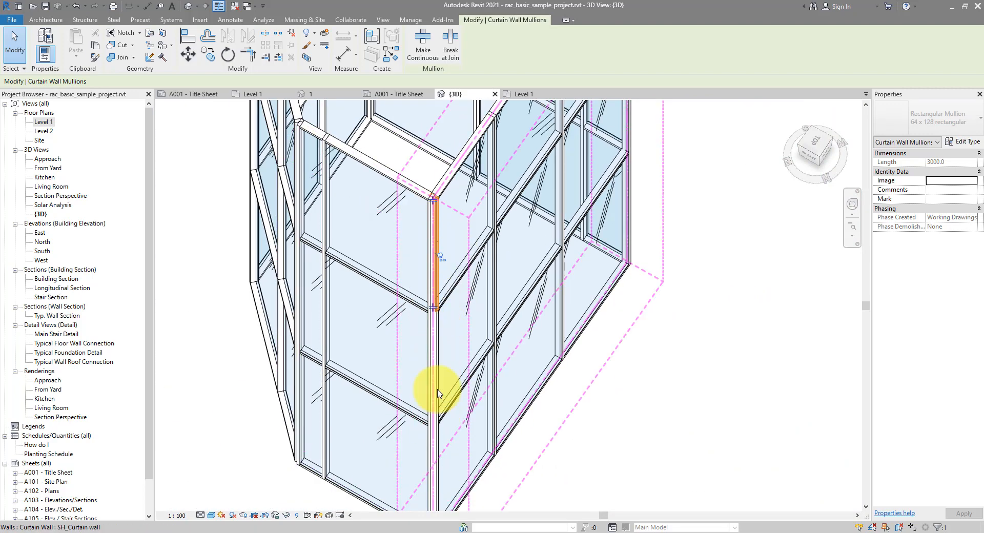
{"action": "left_click_drag", "start_coordinate": [439, 393], "coordinate": [483, 349]}
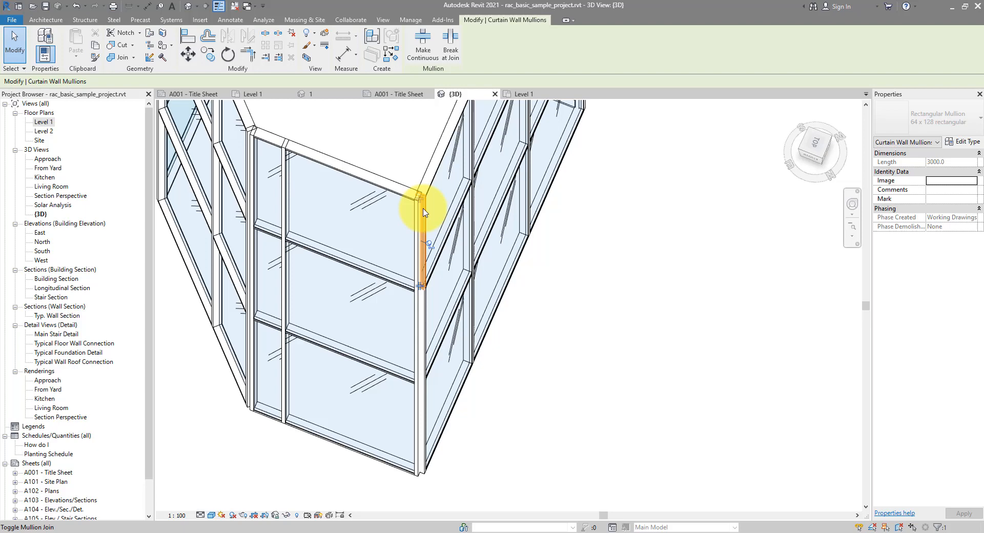
Select every vertical mullion on the corner gridline and orbit to view another corner.
{"action": "right_click", "coordinate": [417, 210]}
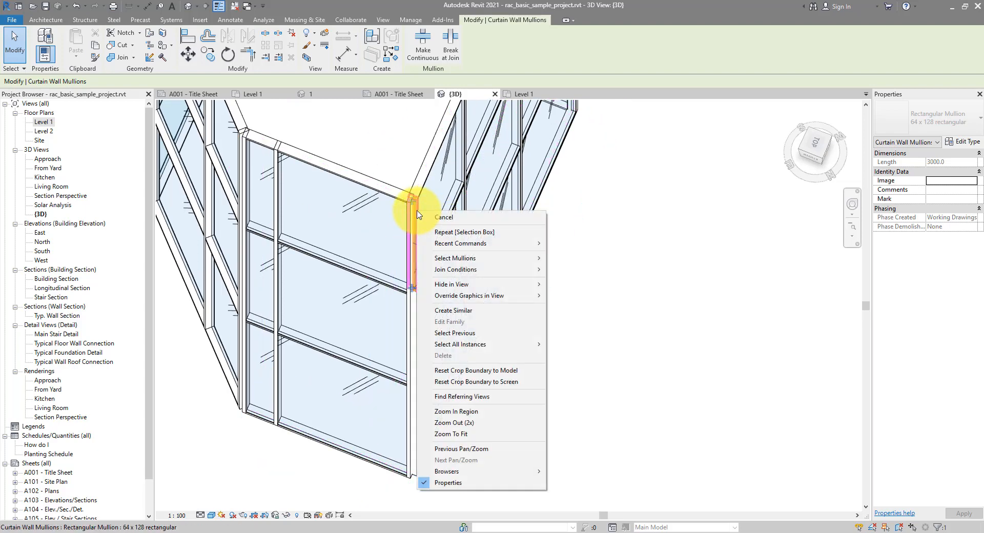
{"action": "mouse_move", "coordinate": [455, 258]}
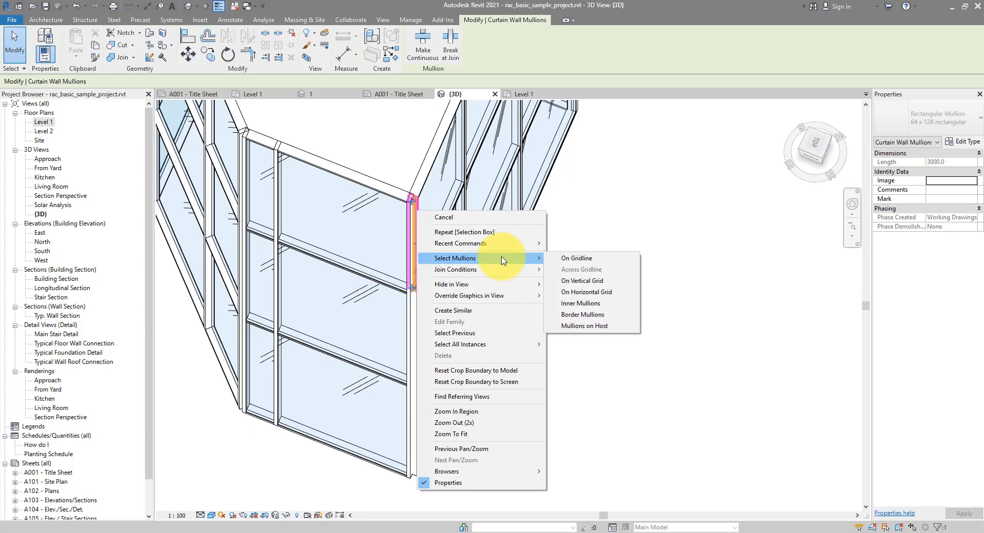
{"action": "mouse_move", "coordinate": [593, 258]}
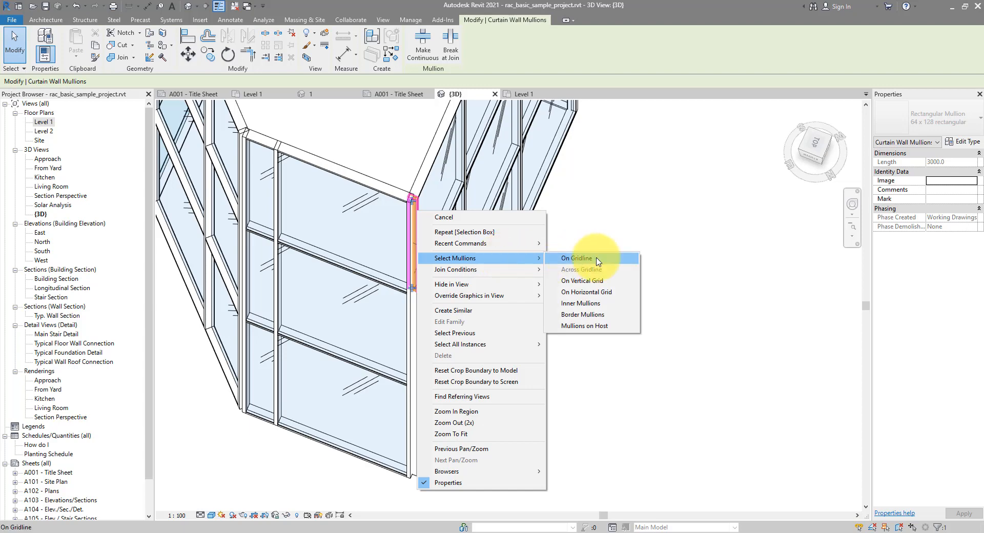
{"action": "left_click", "coordinate": [575, 258]}
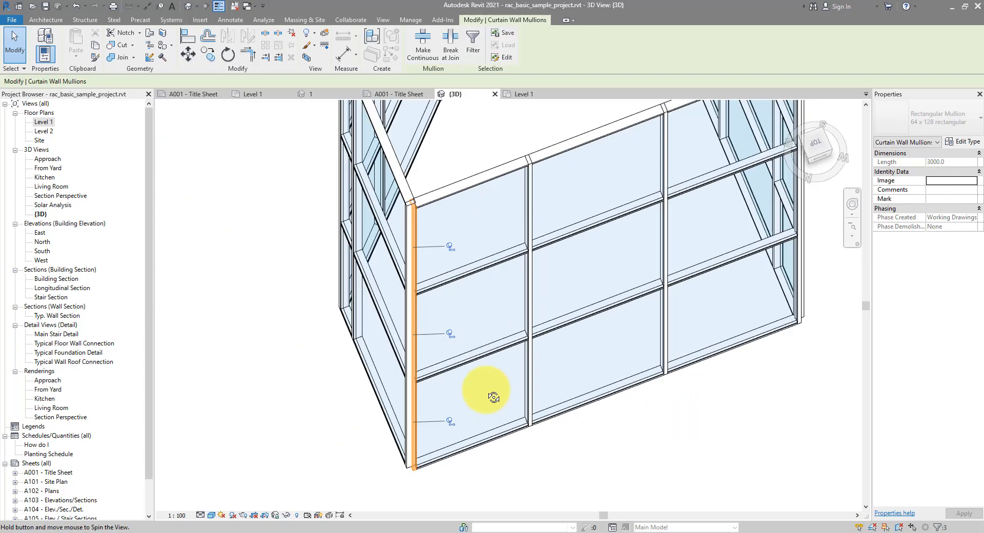
{"action": "left_click_drag", "start_coordinate": [493, 398], "coordinate": [447, 378]}
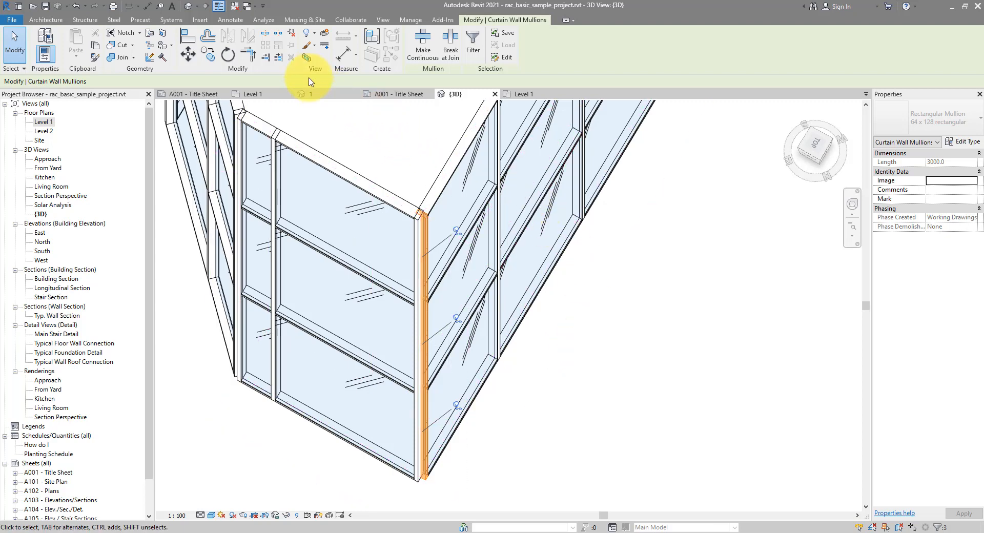
{"action": "mouse_move", "coordinate": [292, 62]}
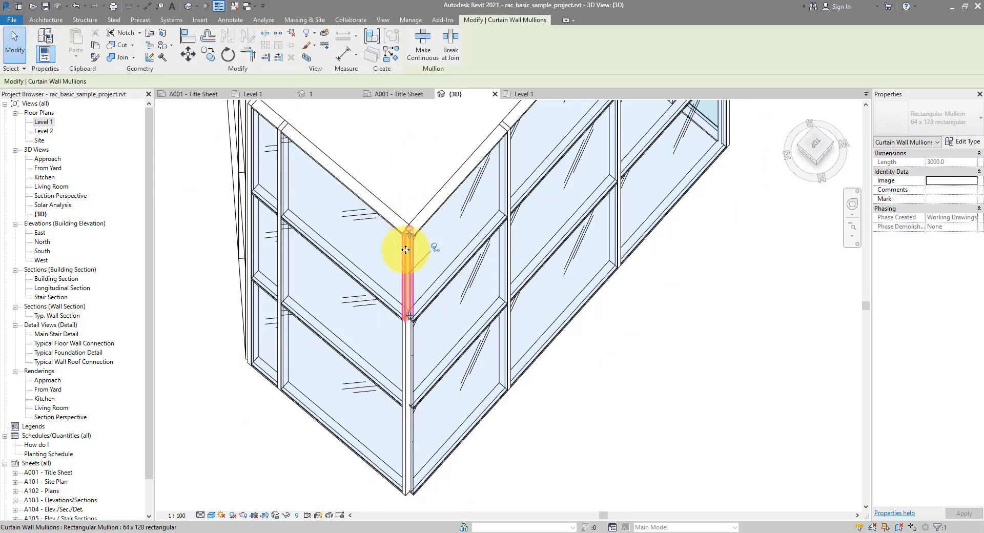
Select the full vertical mullion line on the next angled corner's gridline.
{"action": "right_click", "coordinate": [407, 248]}
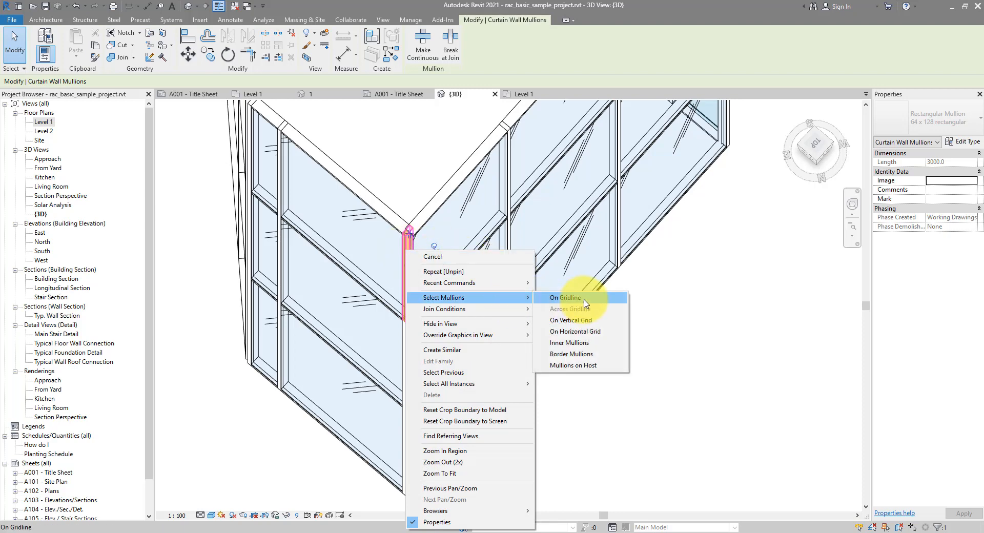
{"action": "left_click", "coordinate": [566, 298]}
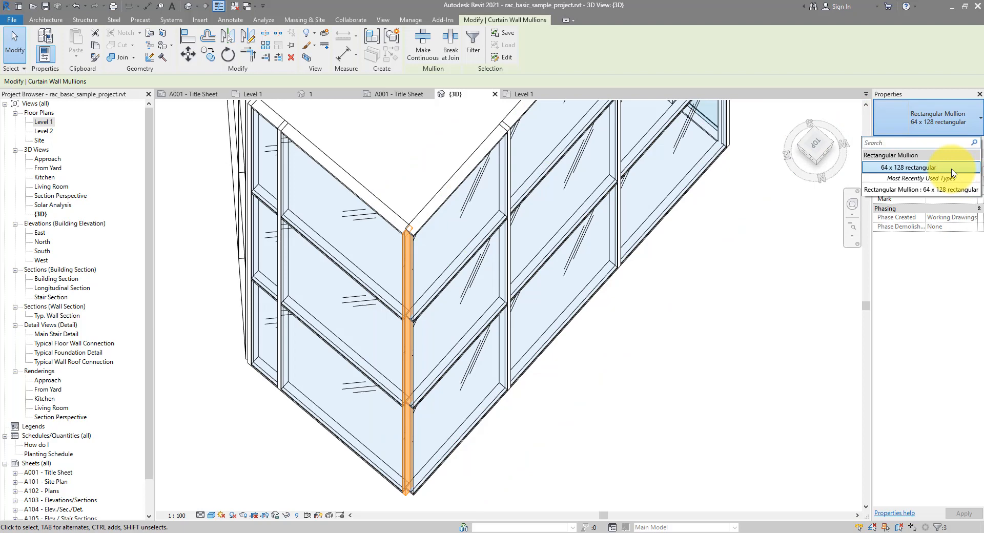
{"action": "mouse_move", "coordinate": [872, 235]}
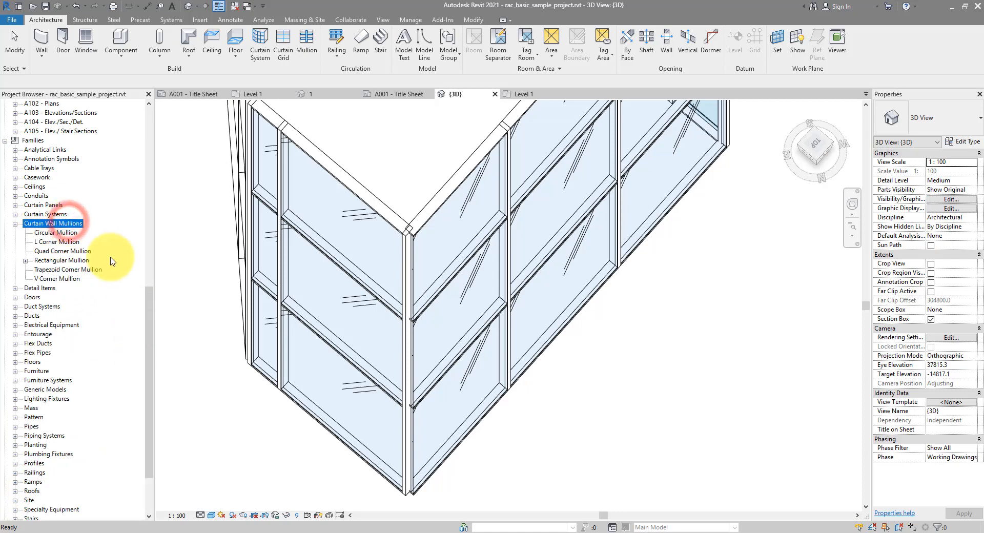
Browse the Curtain Wall Mullions families and pick Circular Mullion.
{"action": "left_click", "coordinate": [56, 242]}
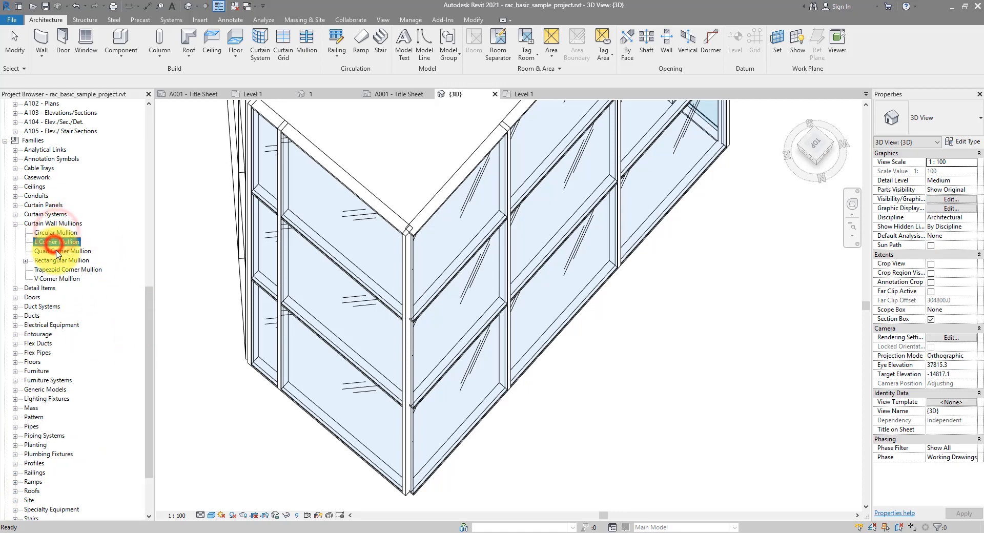
{"action": "left_click", "coordinate": [63, 252]}
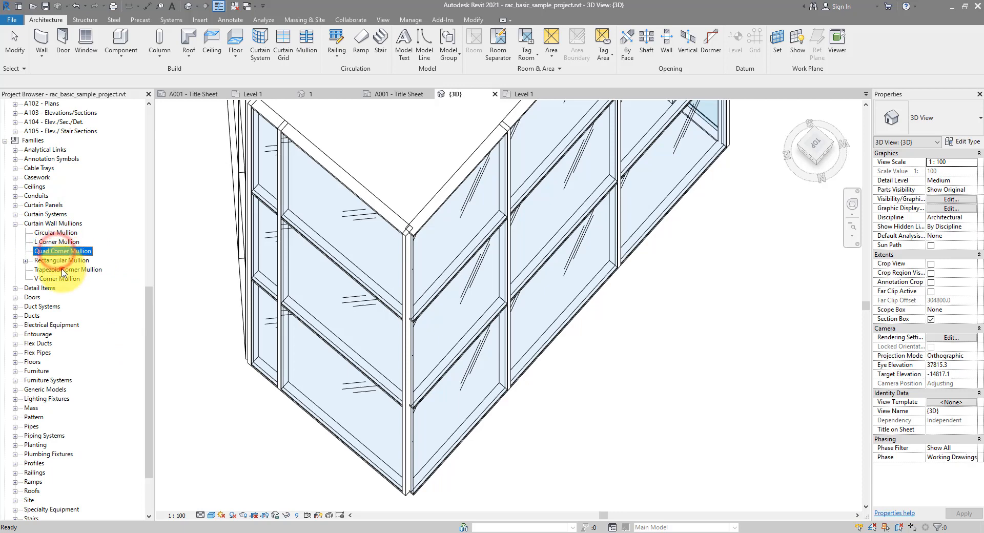
{"action": "left_click", "coordinate": [57, 277]}
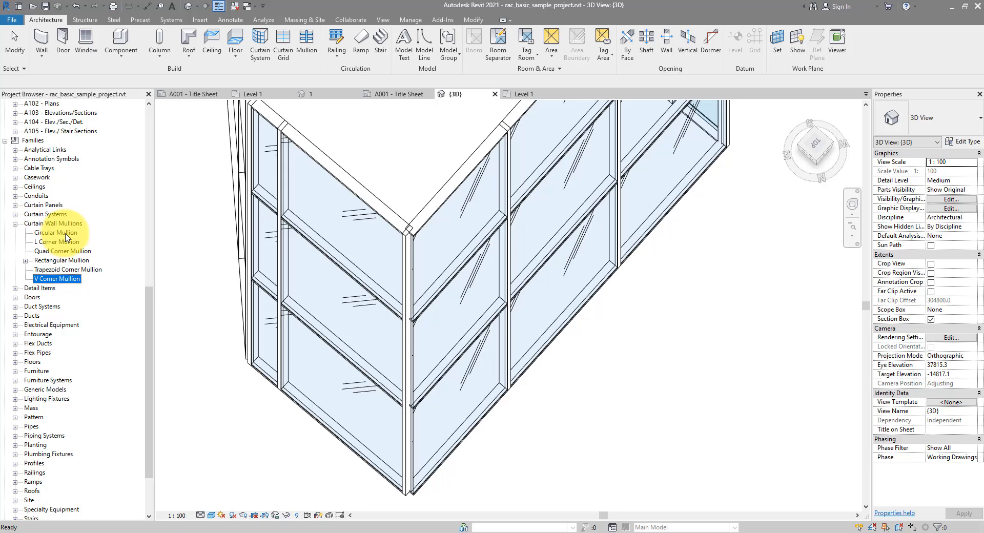
{"action": "left_click", "coordinate": [55, 233]}
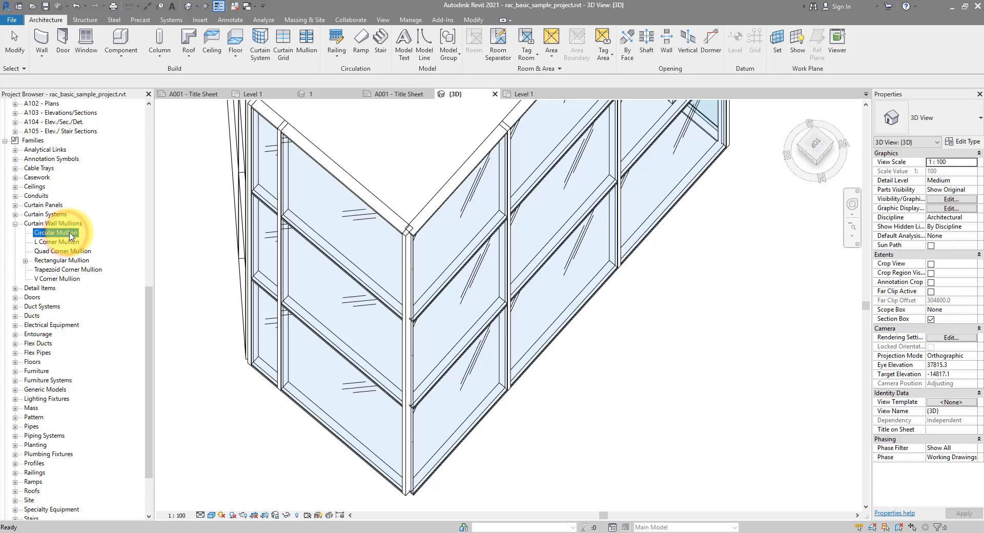
Create a new Circular Mullion type, accept its name and select the curtain wall.
{"action": "right_click", "coordinate": [56, 233]}
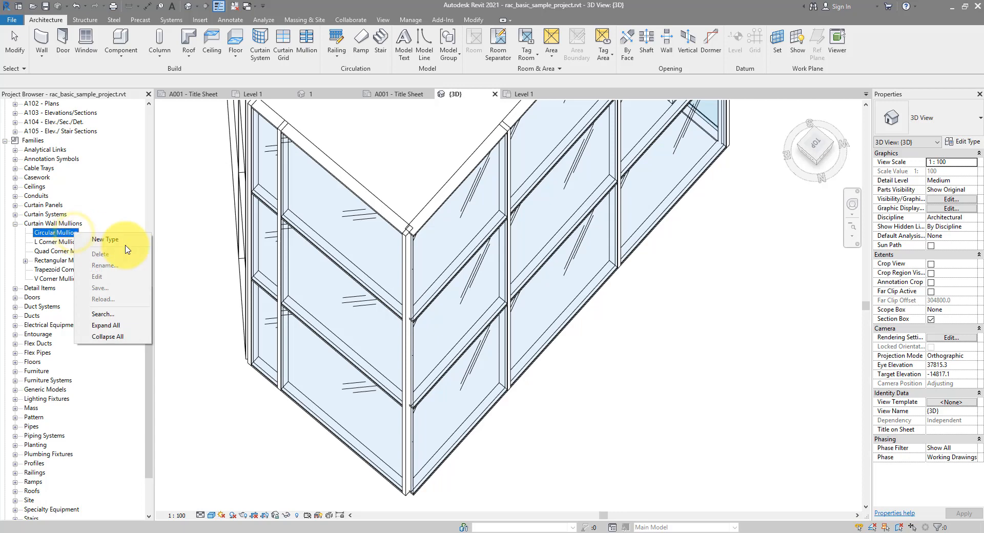
{"action": "left_click", "coordinate": [108, 238]}
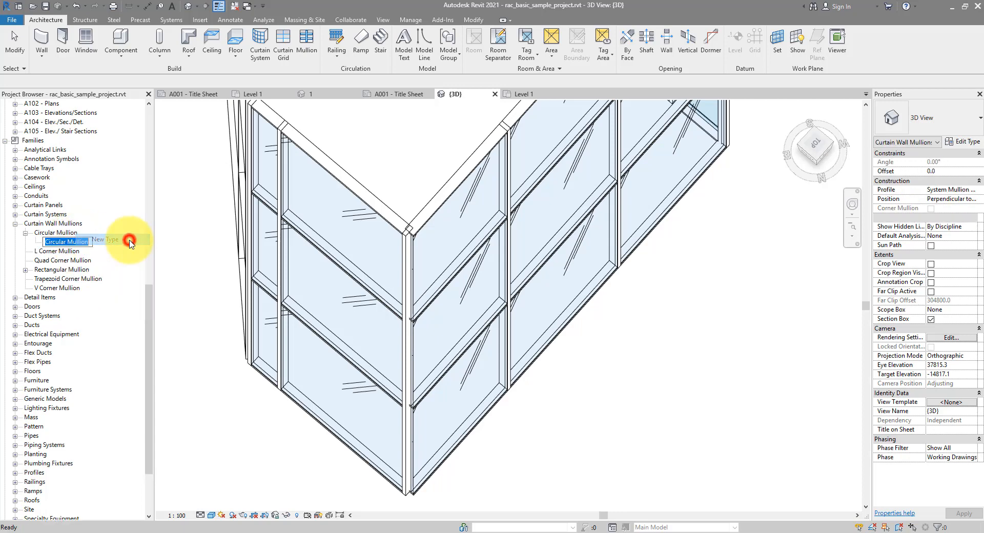
{"action": "left_click", "coordinate": [65, 242]}
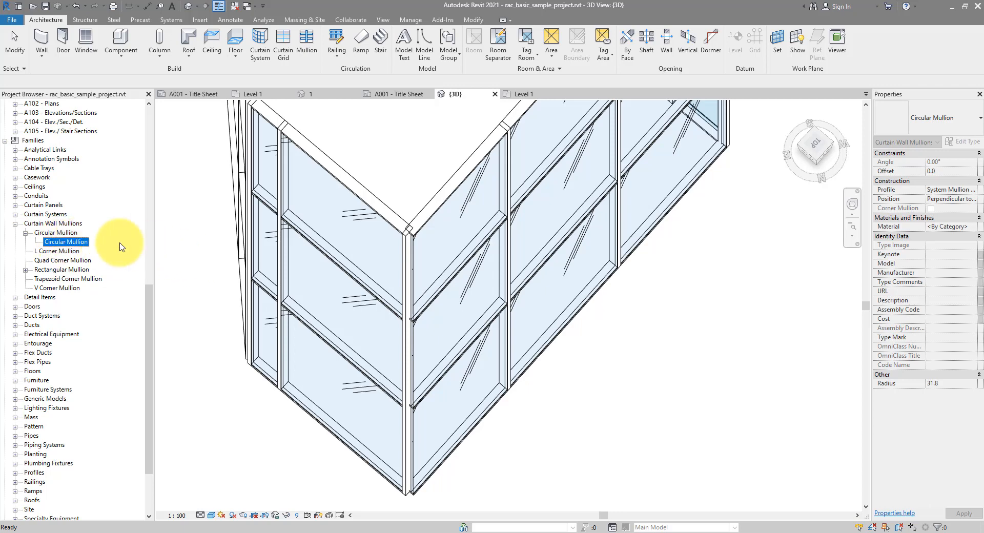
{"action": "left_click", "coordinate": [361, 245]}
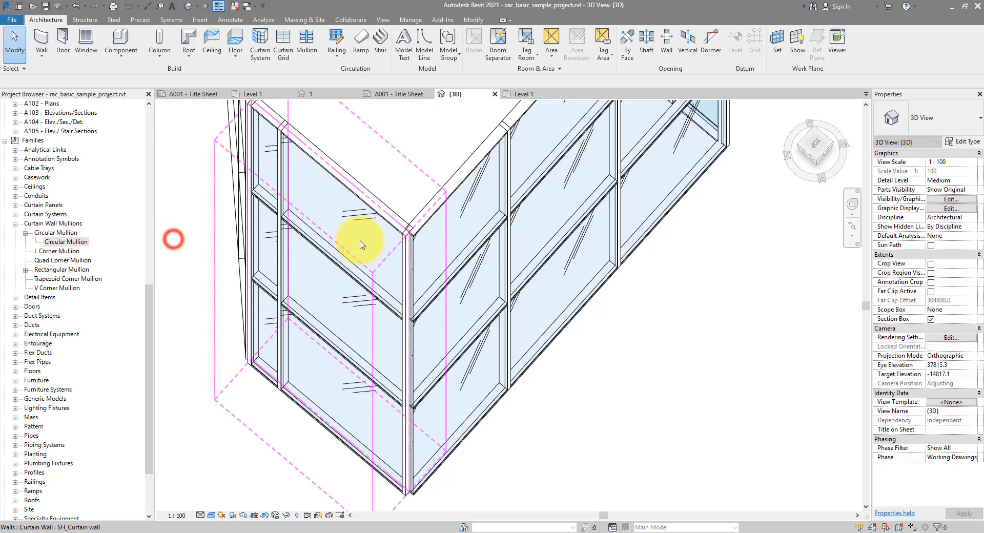
Change the V-corner's vertical mullion line from rectangular to Circular Mullion.
{"action": "left_click", "coordinate": [405, 244]}
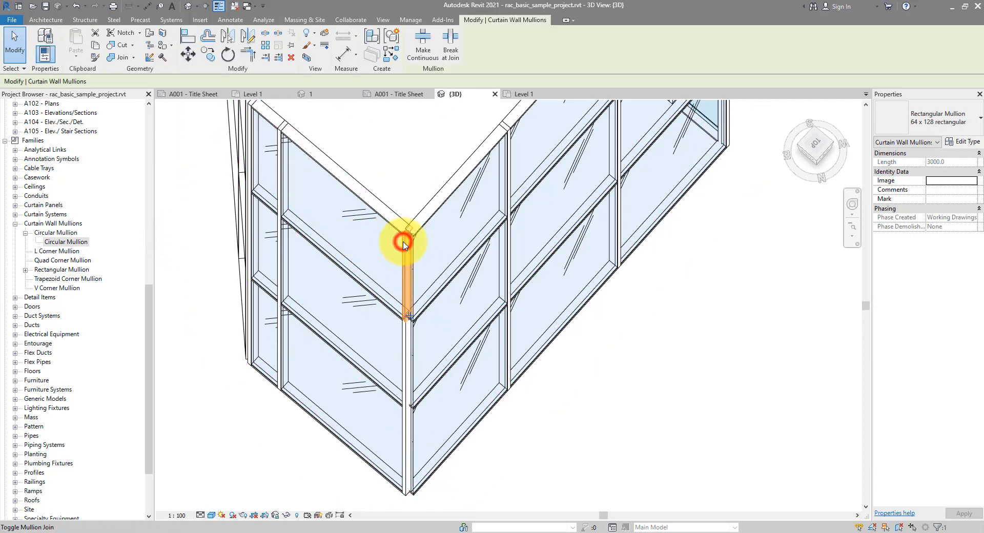
{"action": "right_click", "coordinate": [405, 242]}
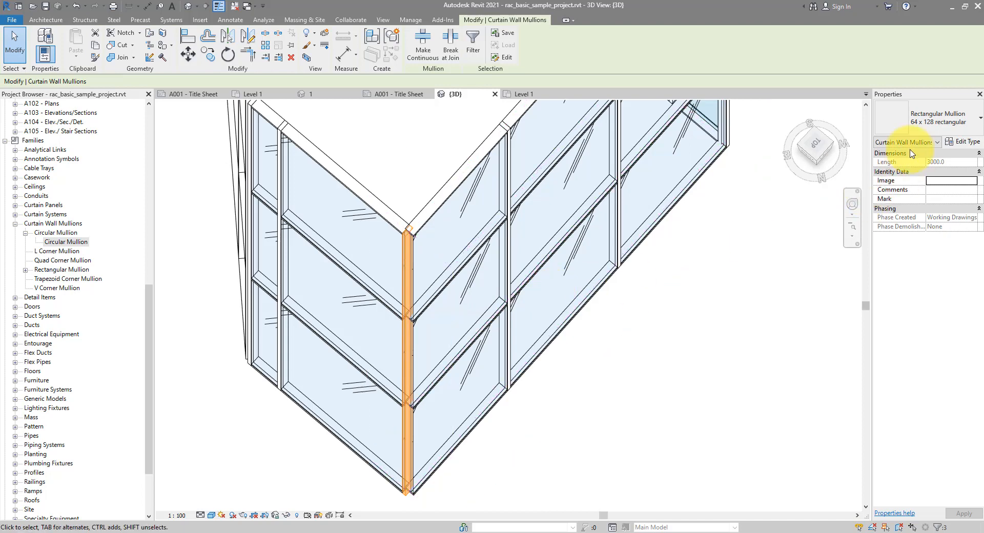
{"action": "left_click", "coordinate": [935, 142]}
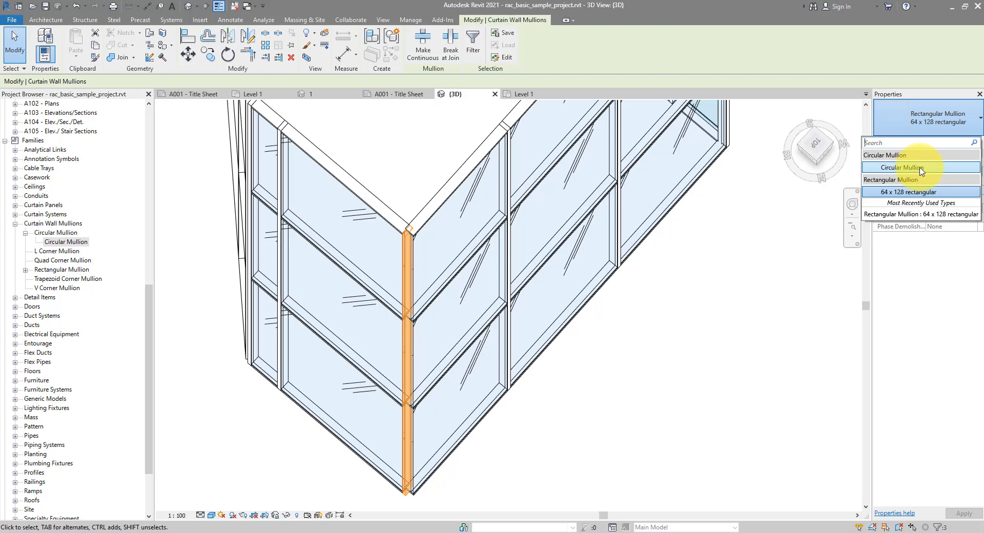
{"action": "left_click", "coordinate": [891, 168]}
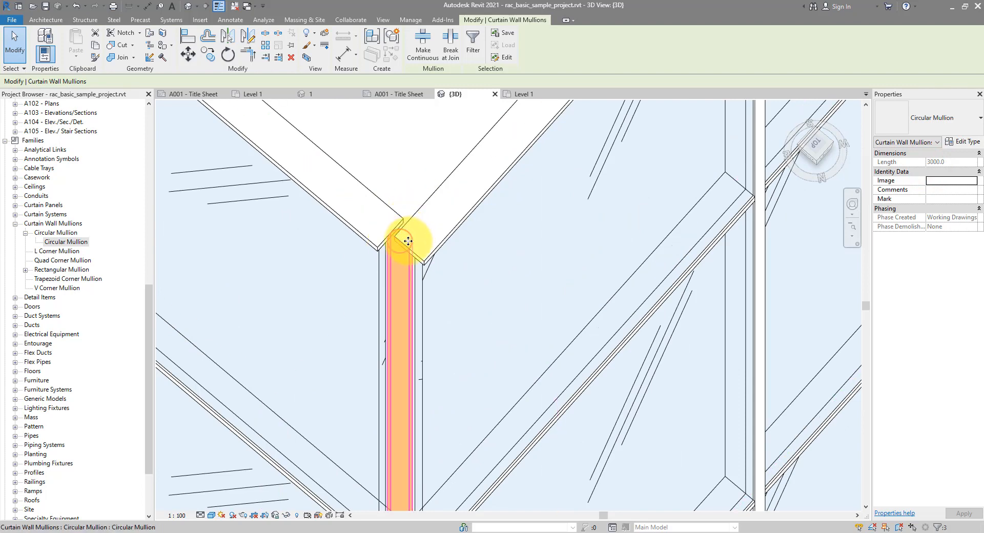
{"action": "mouse_move", "coordinate": [401, 256]}
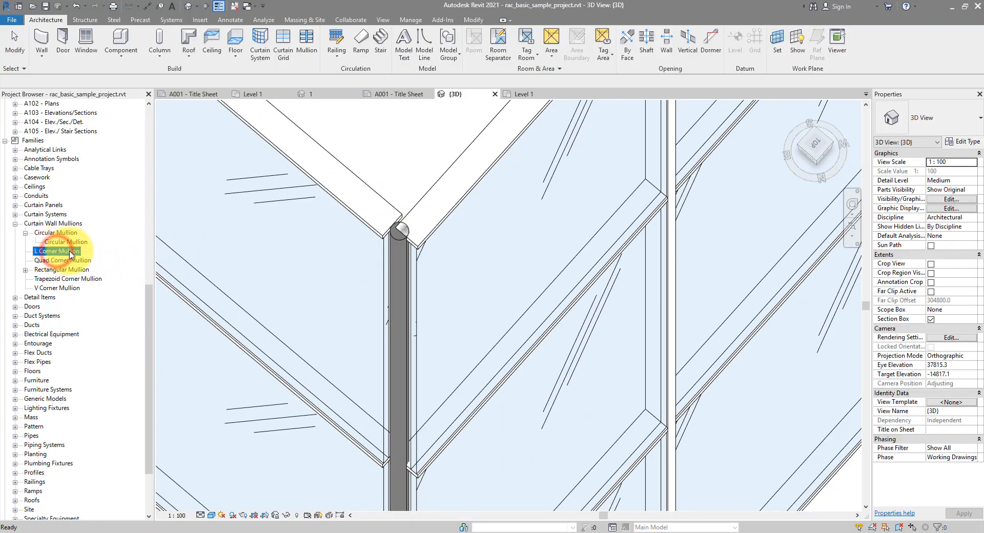
Create a new L Corner Mullion type and accept the default name.
{"action": "right_click", "coordinate": [56, 250]}
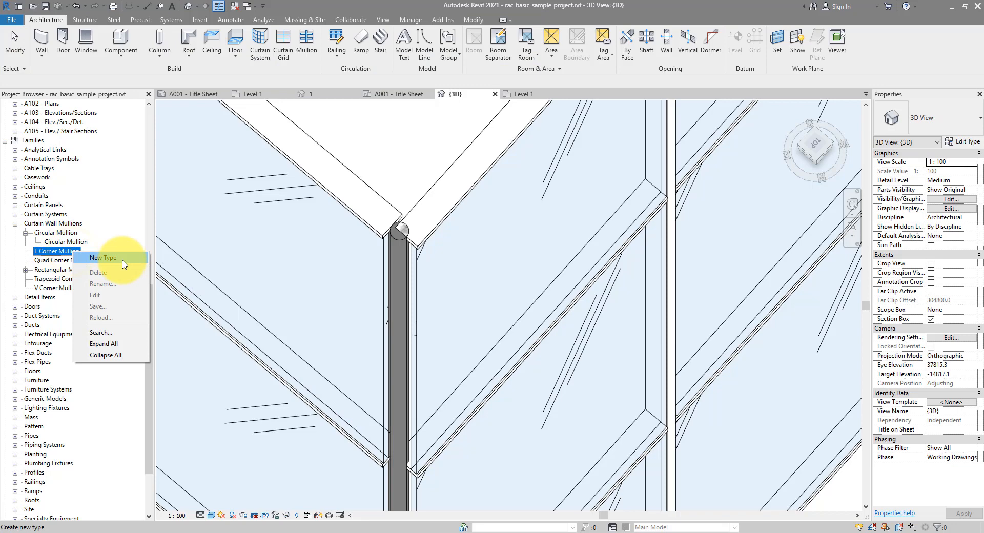
{"action": "left_click", "coordinate": [103, 257]}
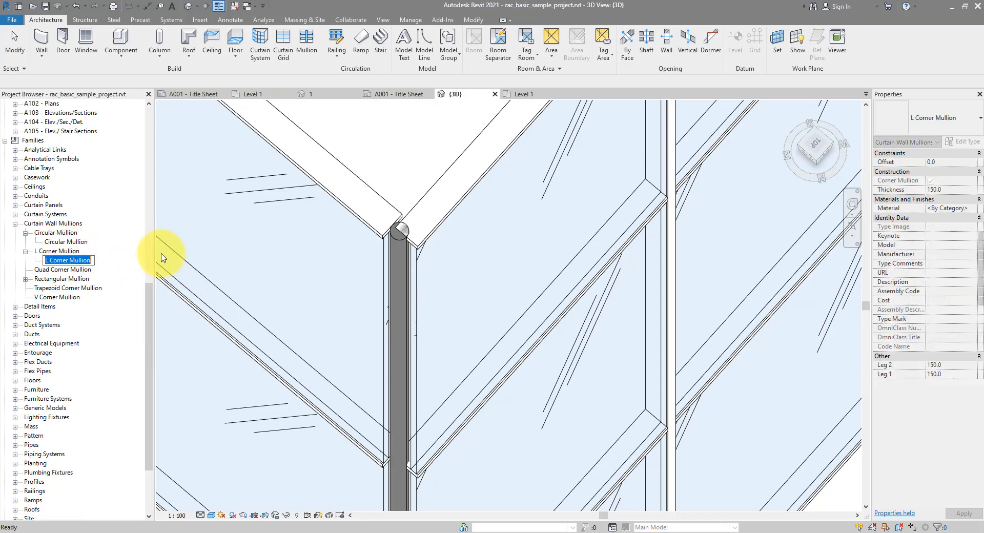
{"action": "left_click", "coordinate": [393, 164]}
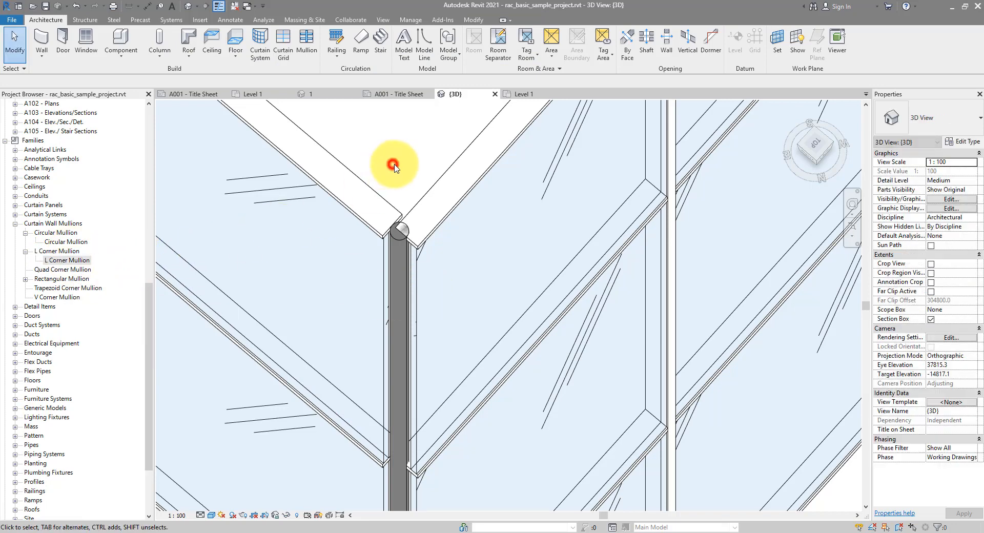
{"action": "mouse_move", "coordinate": [413, 150]}
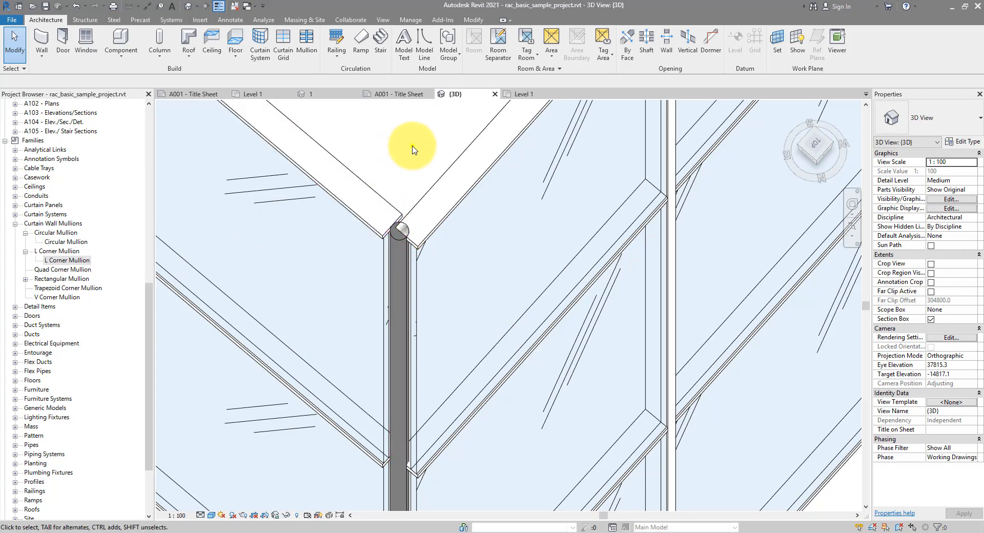
Switch the angled corner's full vertical mullion line to L Corner Mullion.
{"action": "right_click", "coordinate": [413, 151]}
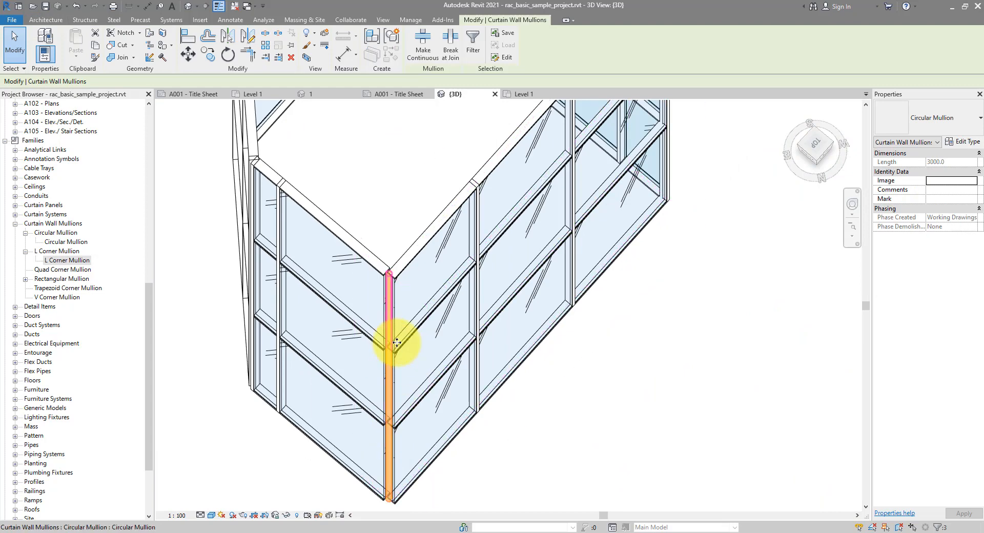
{"action": "left_click", "coordinate": [922, 118]}
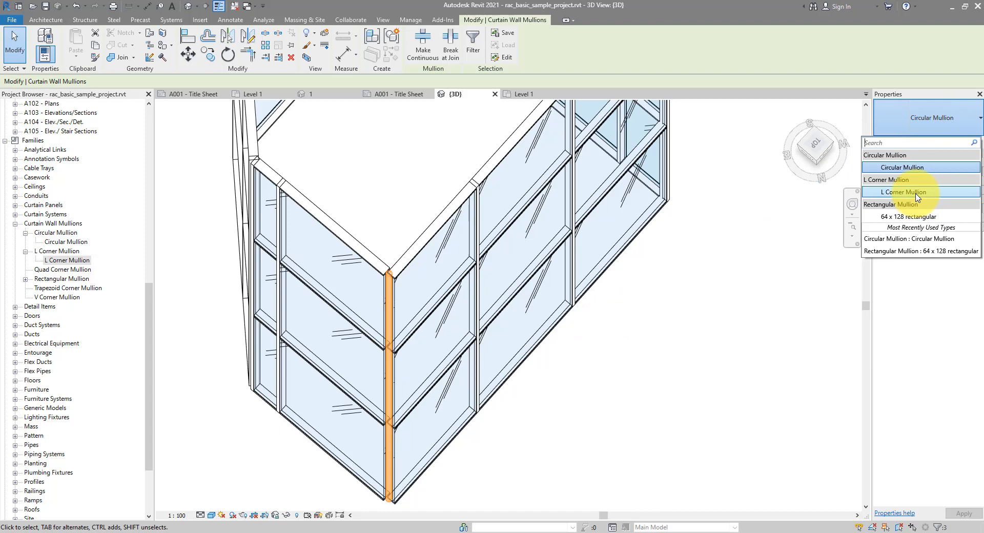
{"action": "left_click", "coordinate": [902, 192]}
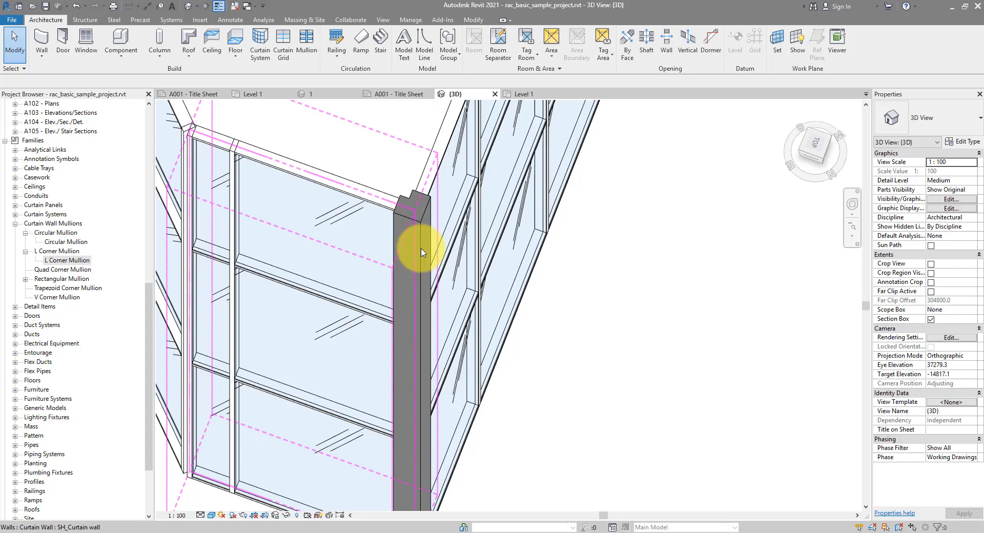
Select the L corner mullion and set its type Thickness to 100.
{"action": "left_click", "coordinate": [415, 251]}
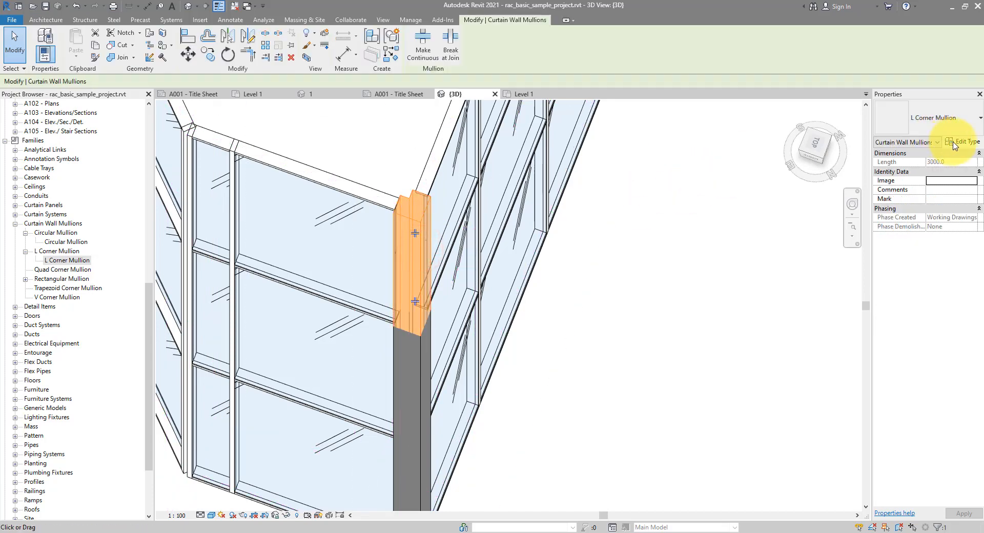
{"action": "left_click", "coordinate": [961, 142]}
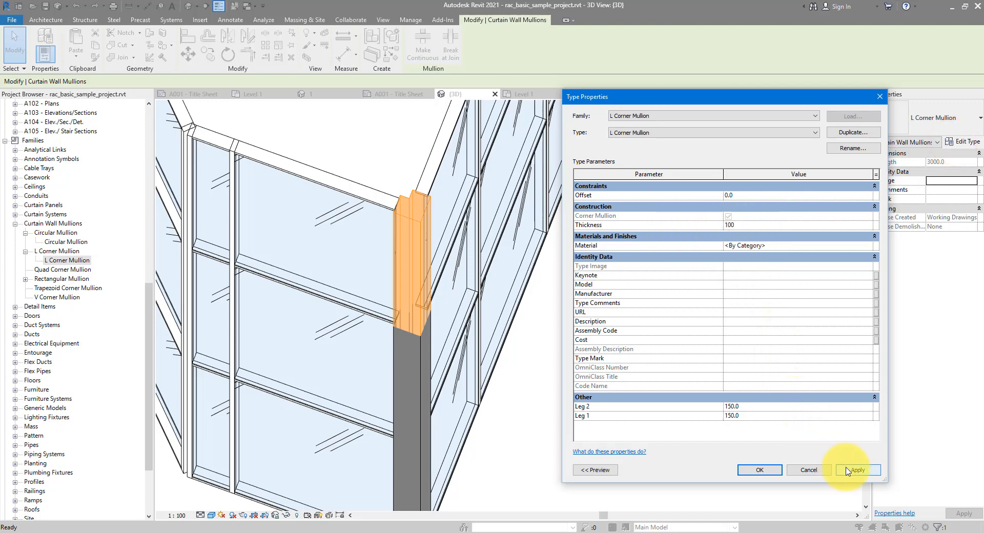
{"action": "left_click", "coordinate": [857, 469]}
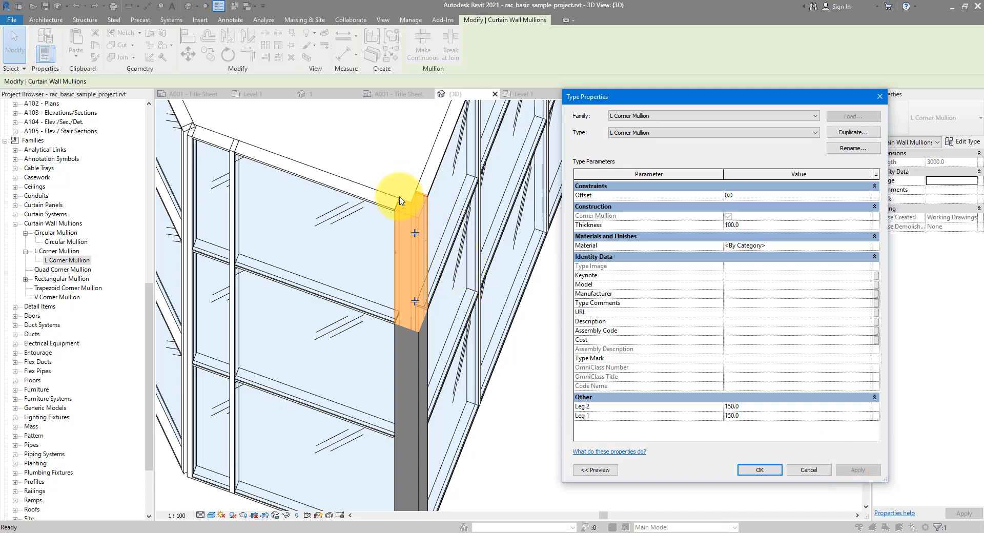
Set the L Corner Mullion's Leg 1 and Leg 2 to 100 and confirm the type changes.
{"action": "left_click", "coordinate": [753, 407]}
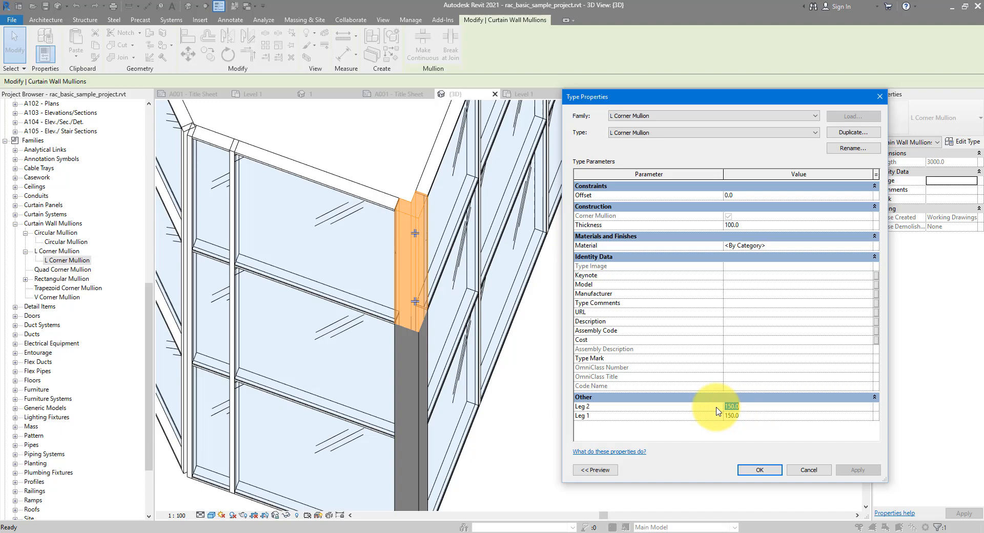
{"action": "left_click", "coordinate": [731, 406]}
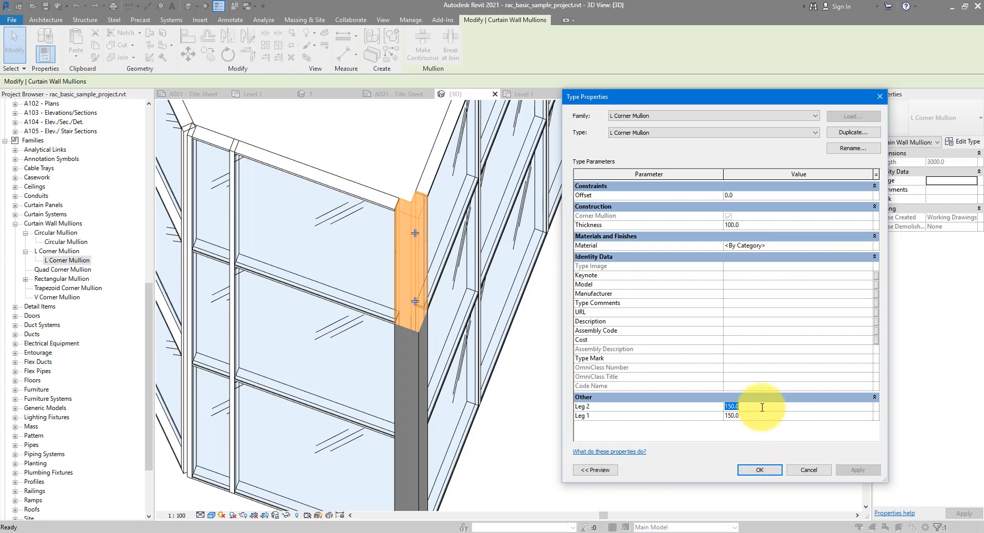
{"action": "type", "text": "100"}
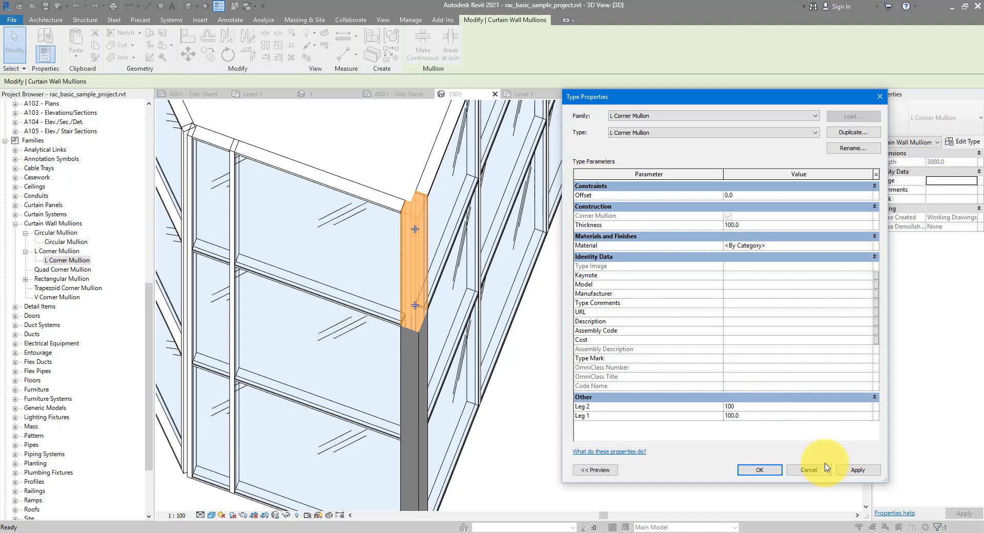
{"action": "left_click", "coordinate": [759, 469]}
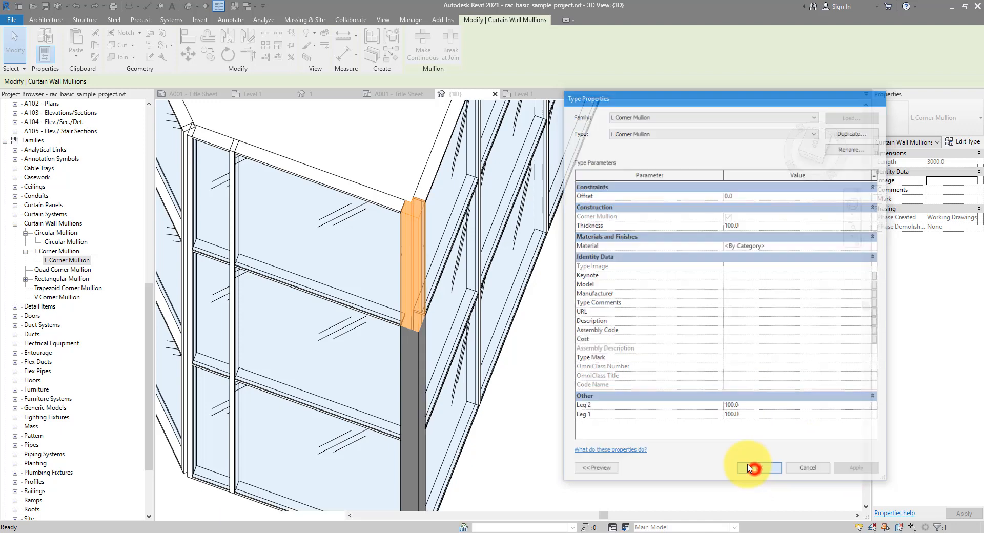
{"action": "left_click", "coordinate": [757, 468]}
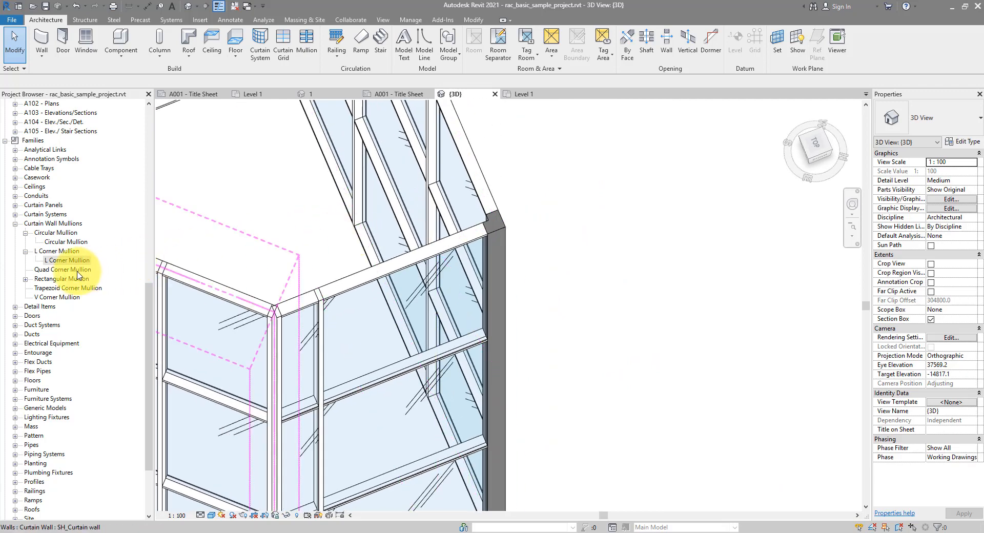
Create a new Quad Corner Mullion type from the family in the project browser.
{"action": "left_click", "coordinate": [62, 270]}
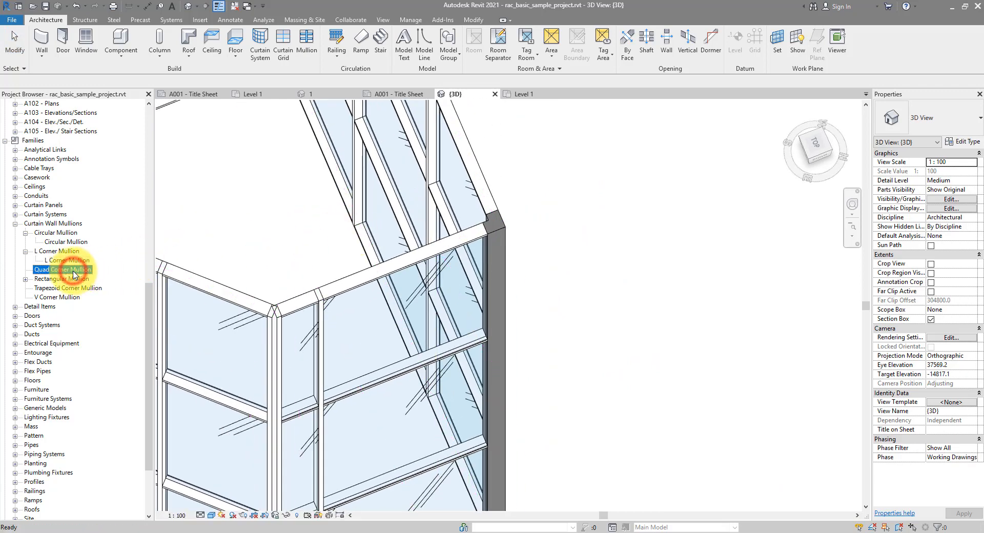
{"action": "right_click", "coordinate": [61, 269]}
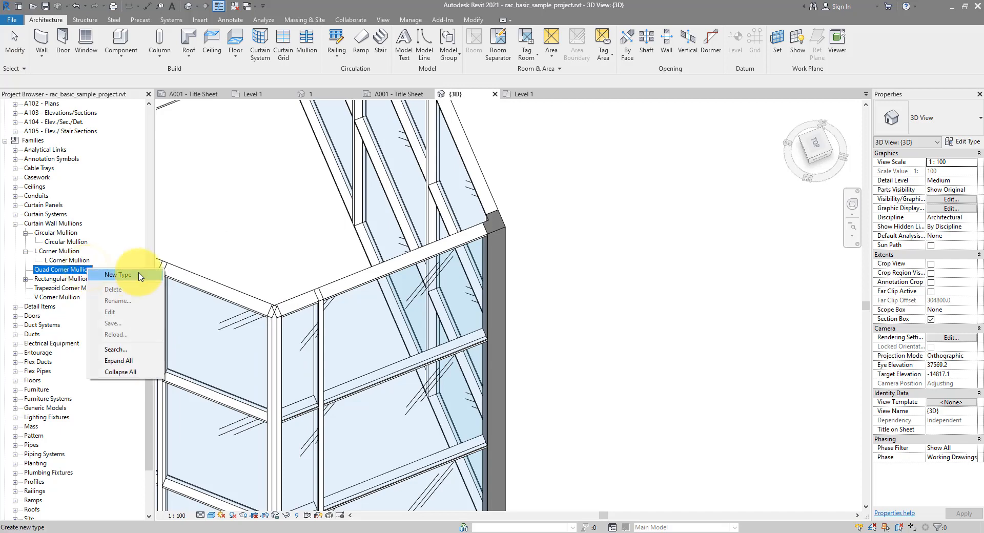
{"action": "left_click", "coordinate": [117, 274]}
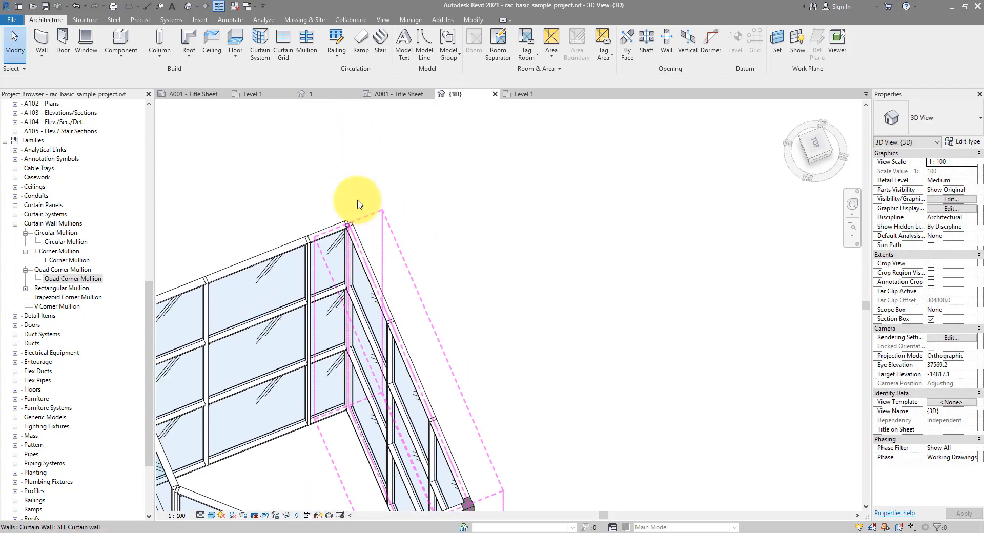
Change the full-height mullion at a wall corner to the Quad Corner Mullion type.
{"action": "left_click", "coordinate": [329, 276]}
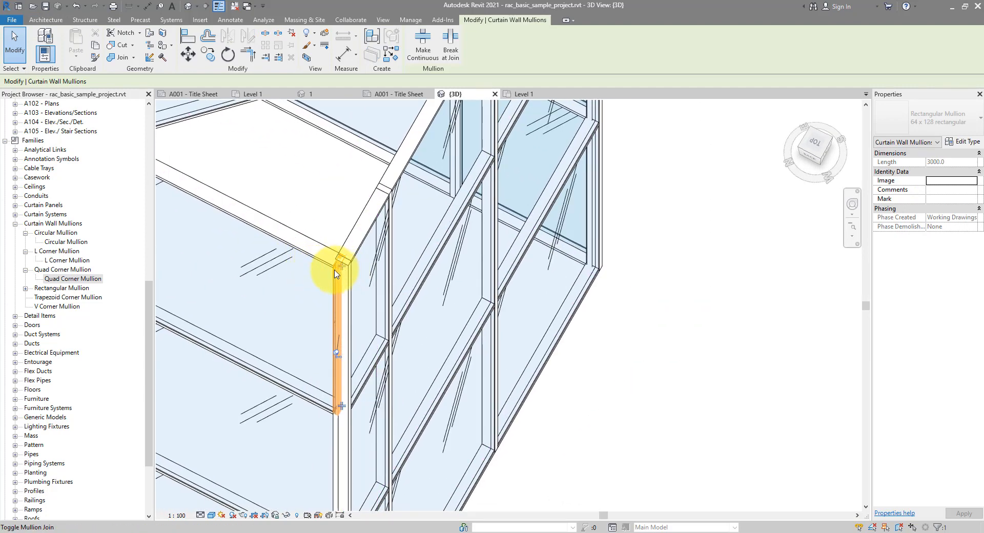
{"action": "right_click", "coordinate": [336, 274]}
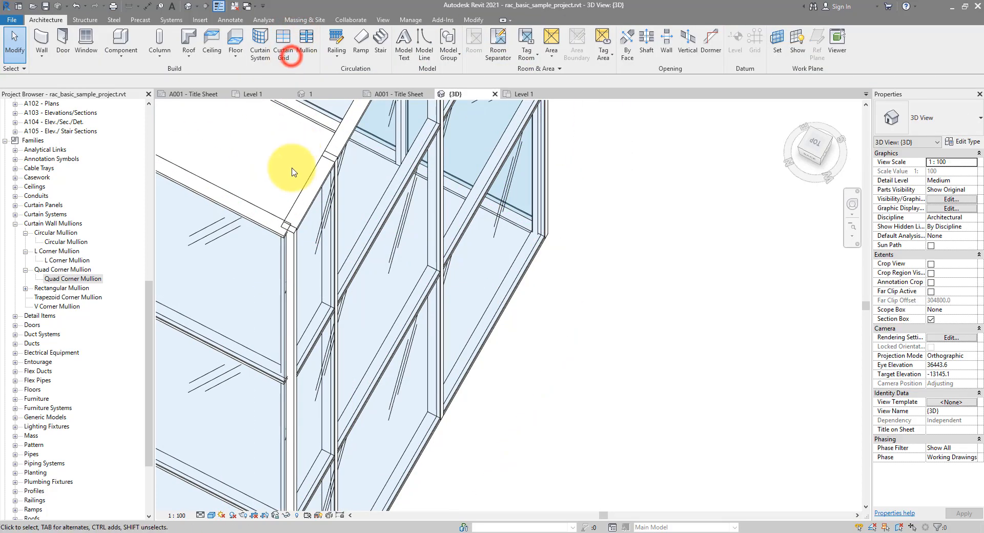
{"action": "left_click", "coordinate": [295, 241]}
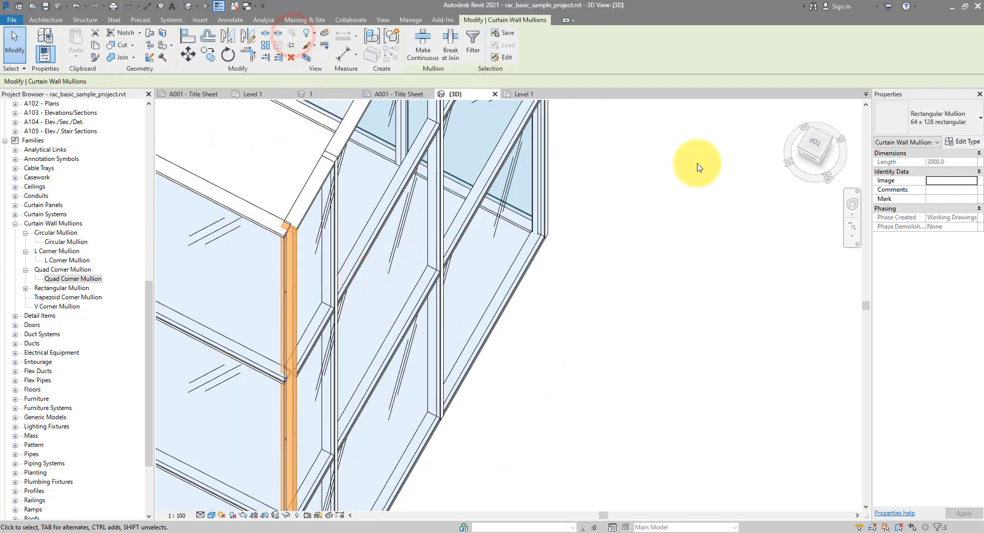
{"action": "left_click", "coordinate": [925, 142]}
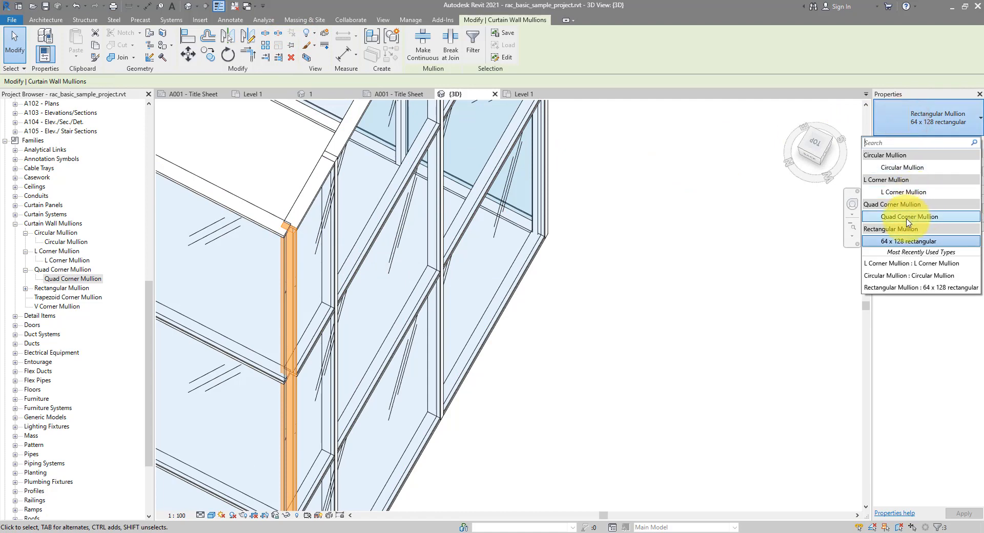
{"action": "left_click", "coordinate": [891, 216]}
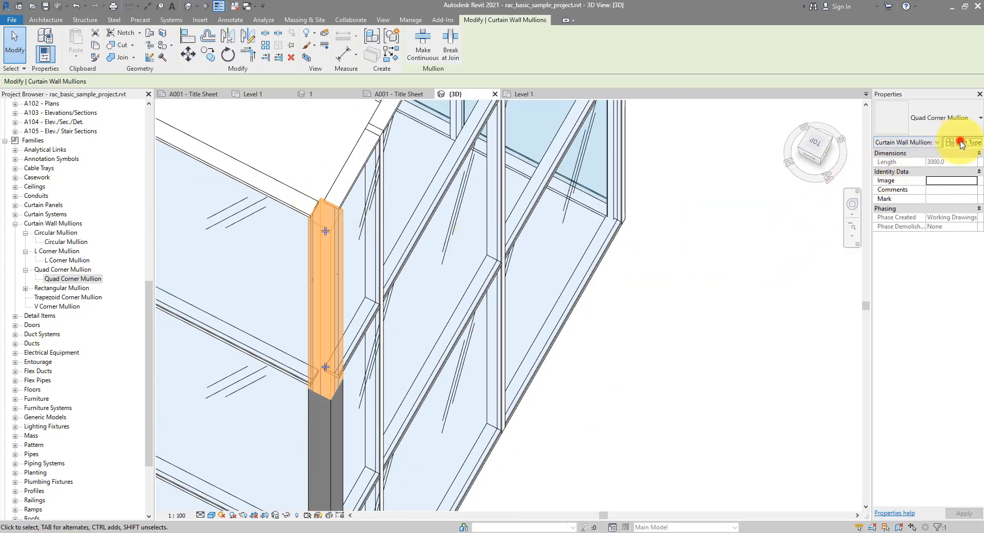
Set the Quad Corner Mullion type's Depth 1 to 200, keeping Depth 2 at 100.
{"action": "left_click", "coordinate": [956, 141]}
{"action": "type", "text": "1"}
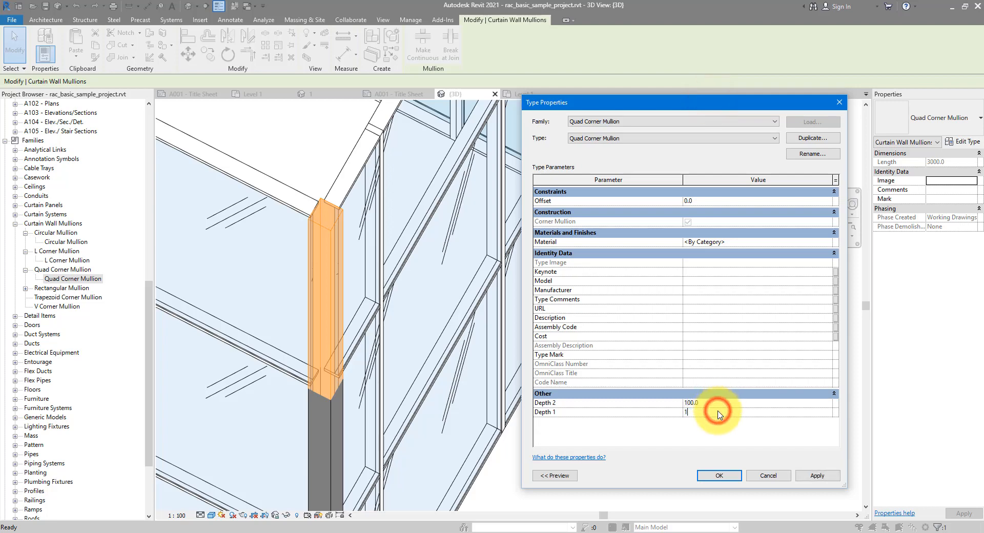
{"action": "left_click", "coordinate": [817, 475]}
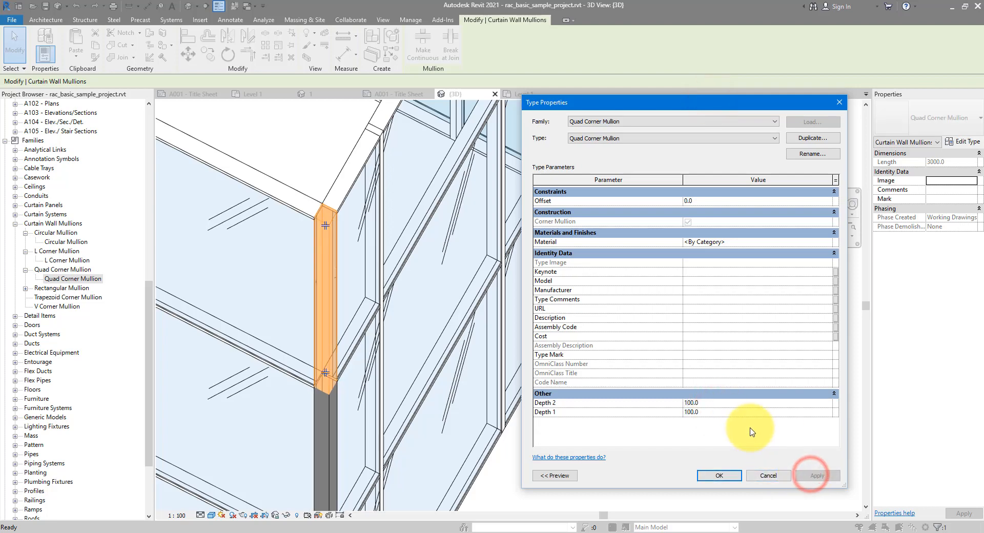
{"action": "type", "text": "200"}
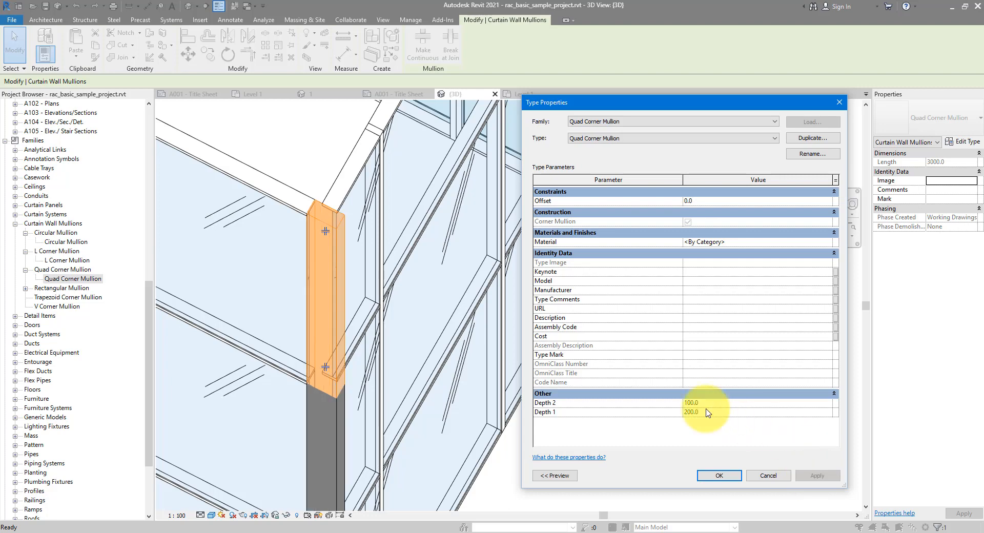
{"action": "left_click", "coordinate": [690, 412]}
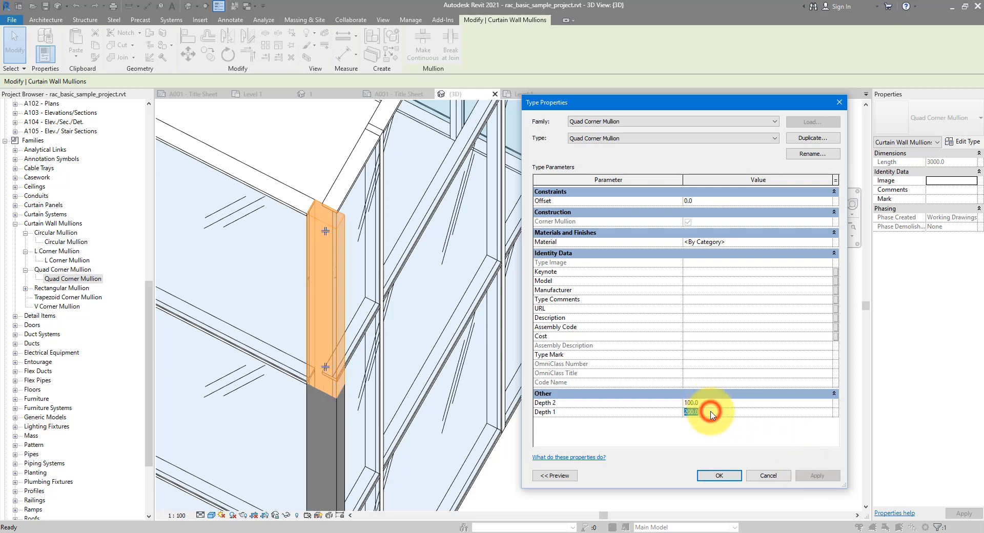
{"action": "left_click", "coordinate": [816, 475]}
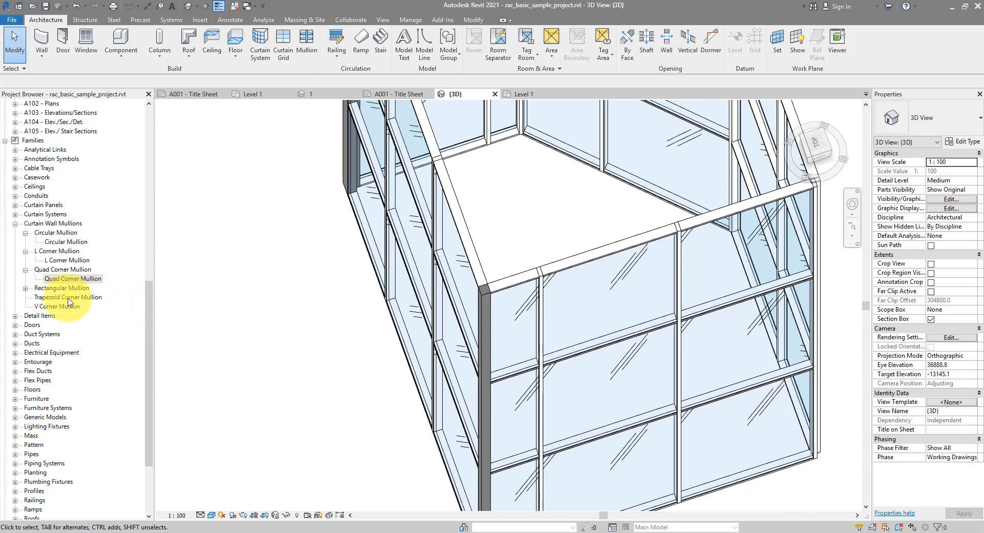
Select every mullion on the gridline at the next wall corner.
{"action": "left_click", "coordinate": [78, 307]}
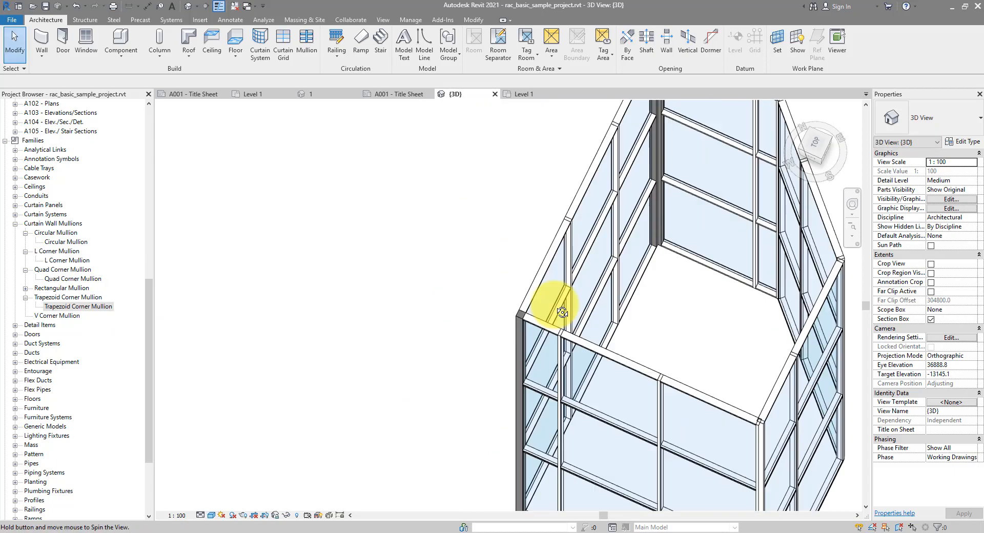
{"action": "left_click_drag", "start_coordinate": [562, 312], "coordinate": [550, 414]}
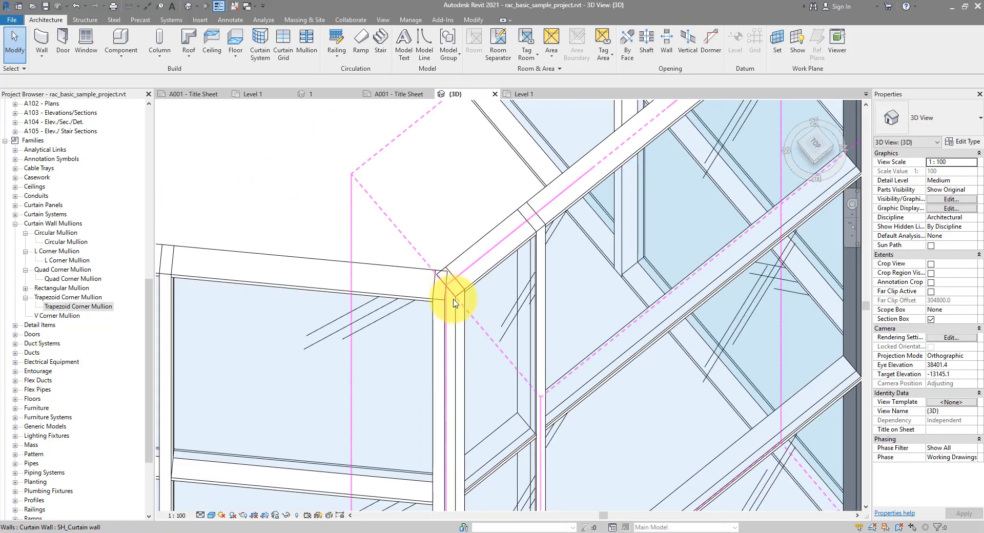
{"action": "left_click", "coordinate": [440, 289]}
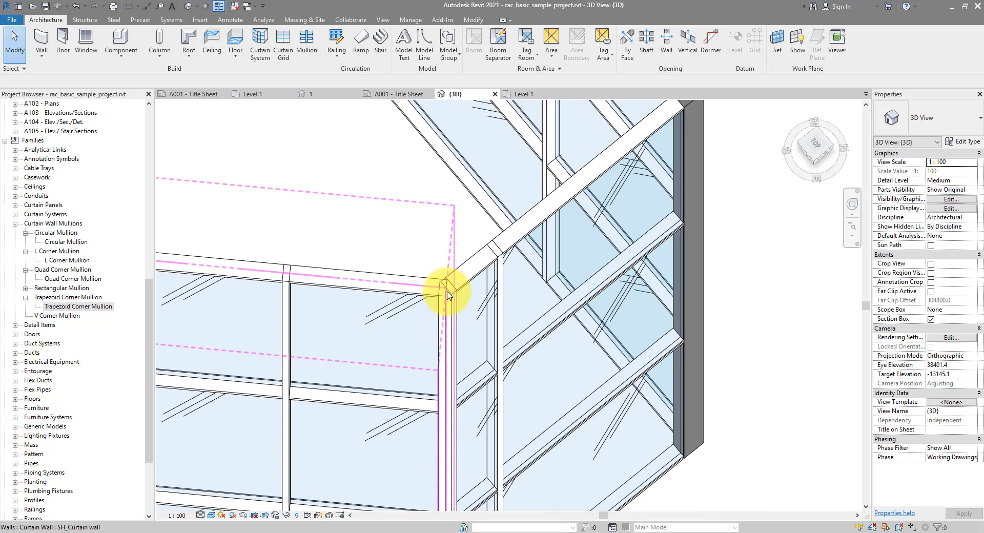
{"action": "left_click", "coordinate": [451, 295]}
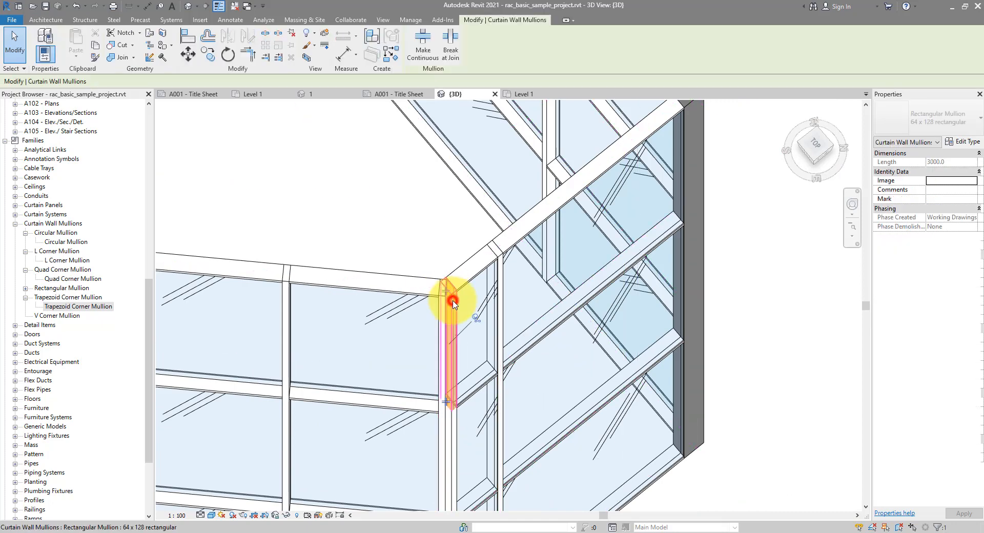
{"action": "right_click", "coordinate": [453, 300]}
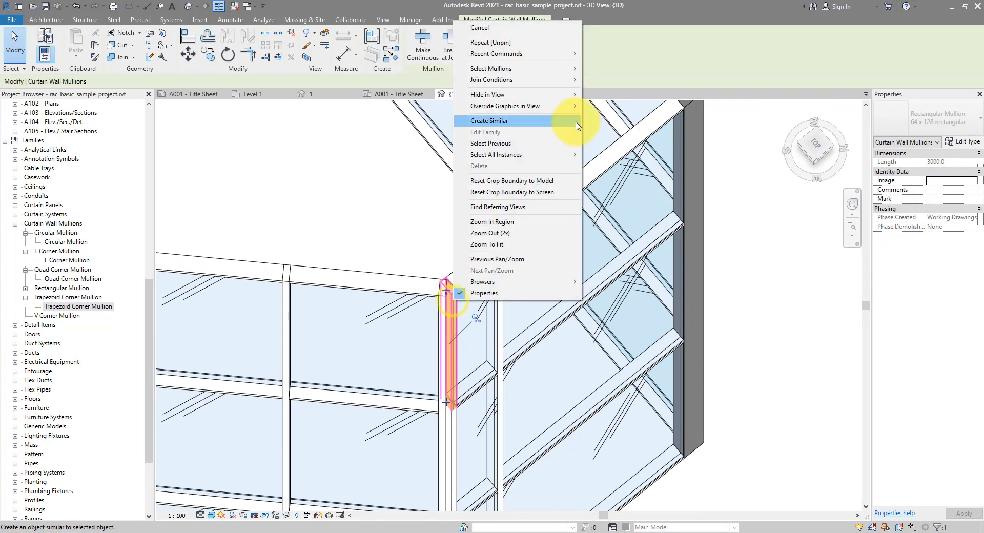
{"action": "left_click", "coordinate": [490, 121]}
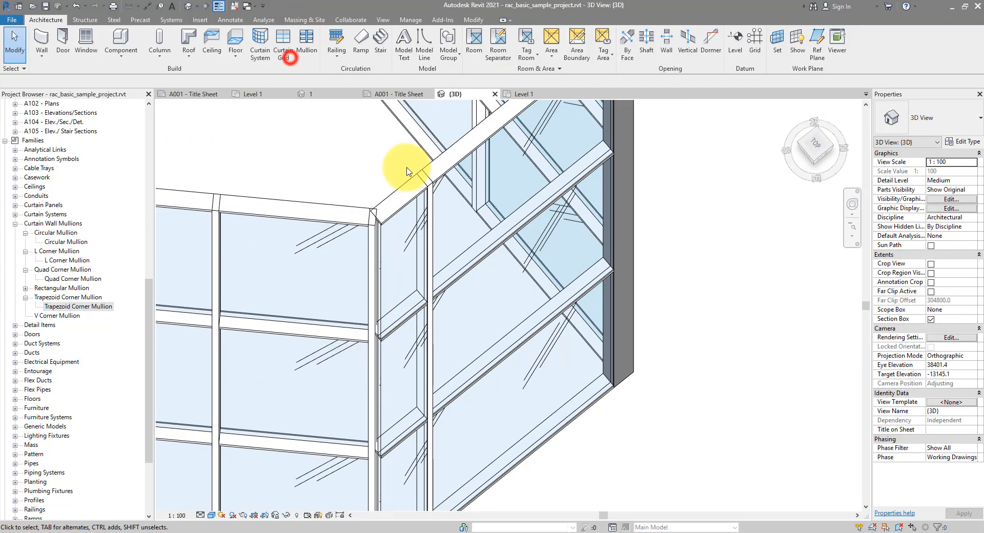
{"action": "left_click", "coordinate": [373, 233]}
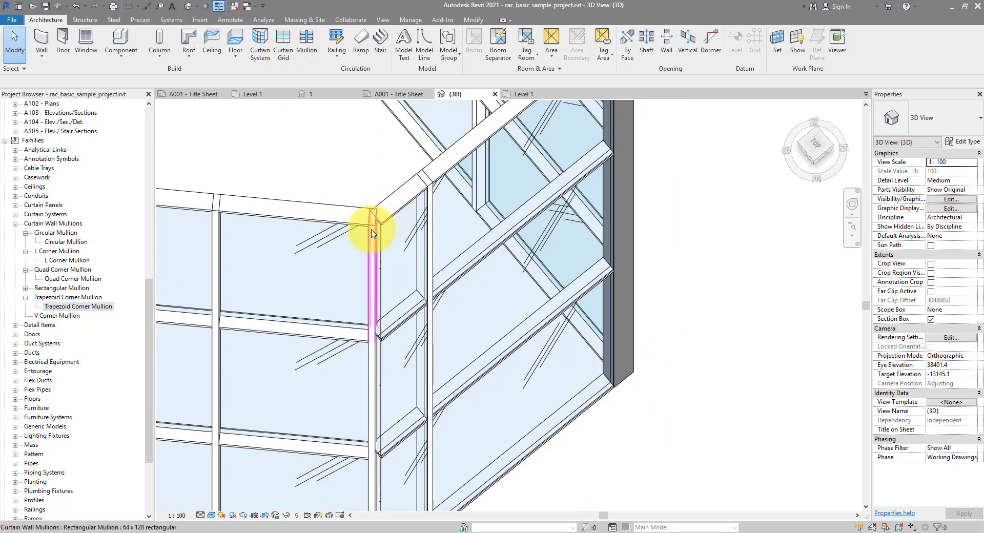
{"action": "right_click", "coordinate": [373, 232]}
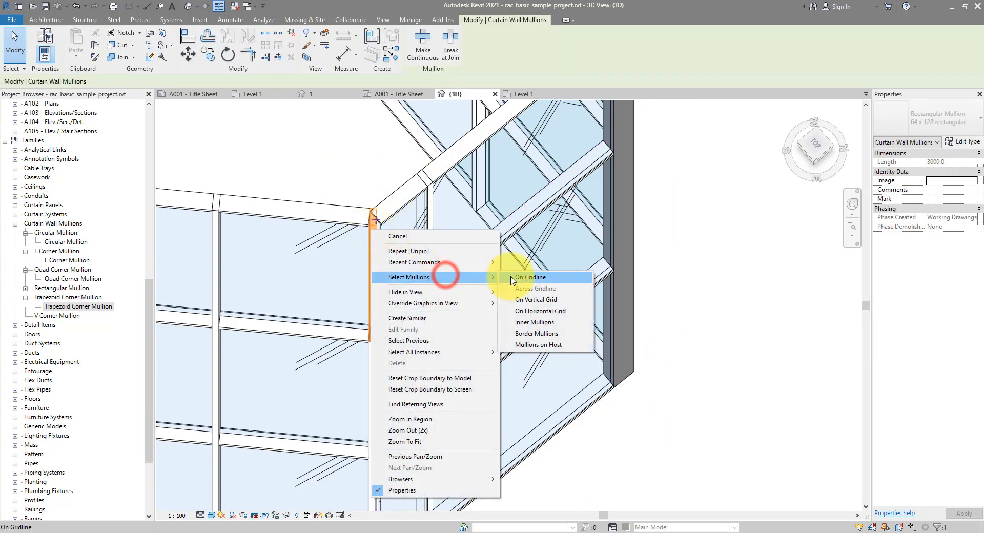
{"action": "left_click", "coordinate": [530, 276]}
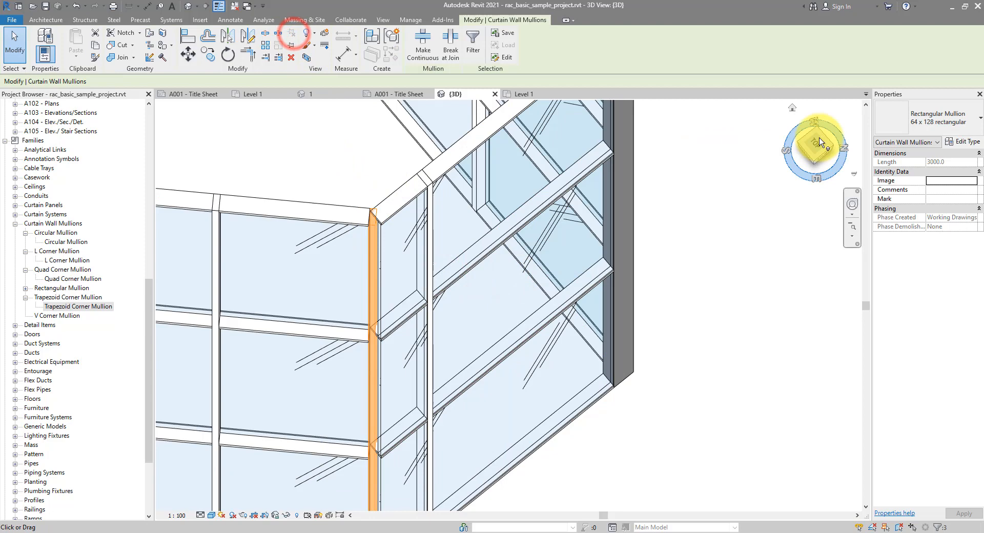
Change that corner's mullions to a Trapezoid Corner Mullion and confirm its type settings.
{"action": "left_click", "coordinate": [905, 142]}
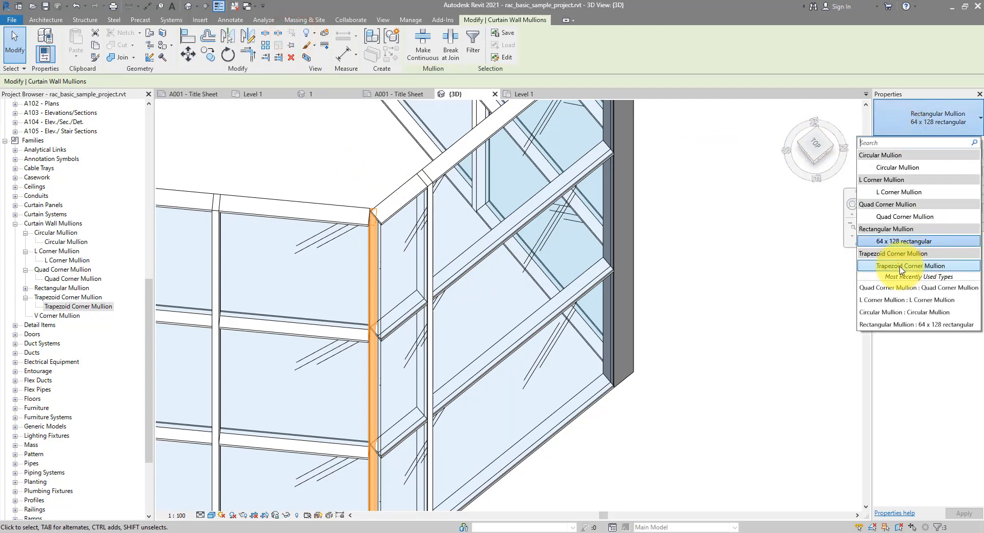
{"action": "left_click", "coordinate": [908, 265]}
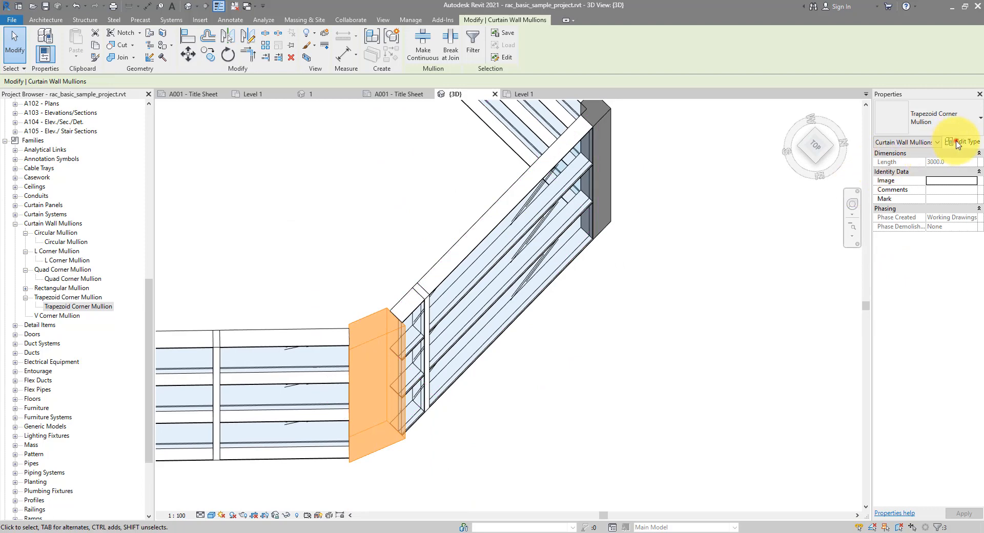
{"action": "left_click", "coordinate": [963, 141]}
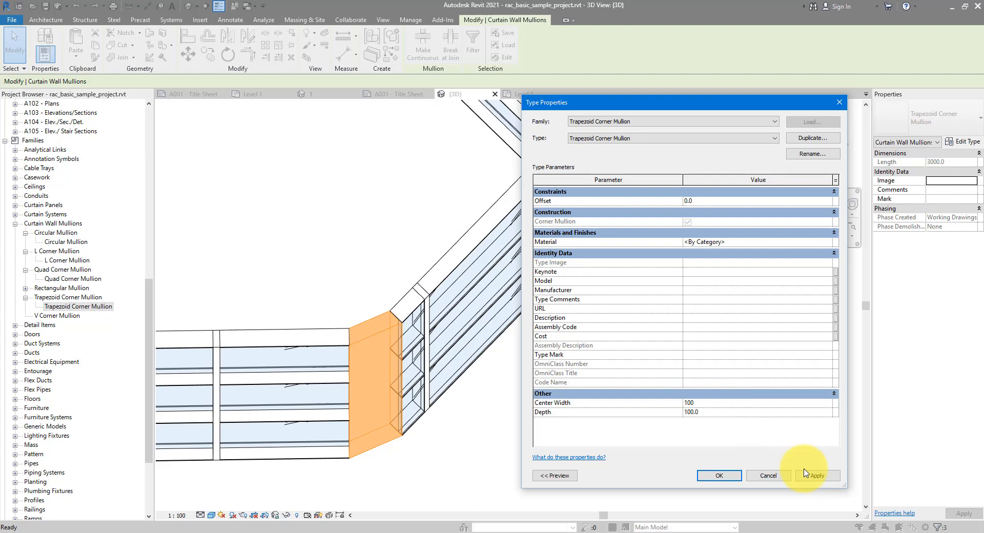
{"action": "left_click", "coordinate": [719, 475]}
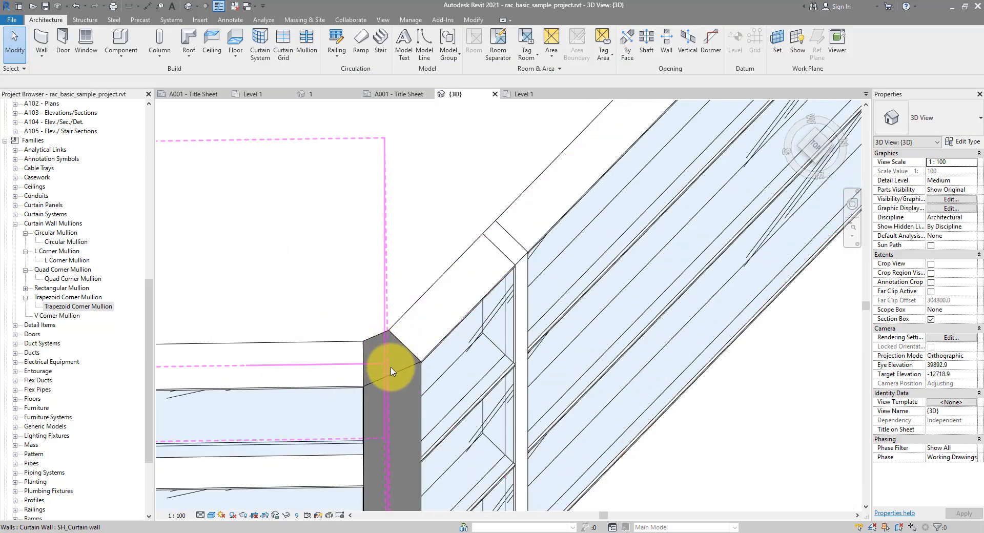
Orbit the 3D view to inspect another corner of the curtain wall loop.
{"action": "left_click_drag", "start_coordinate": [390, 370], "coordinate": [482, 242]}
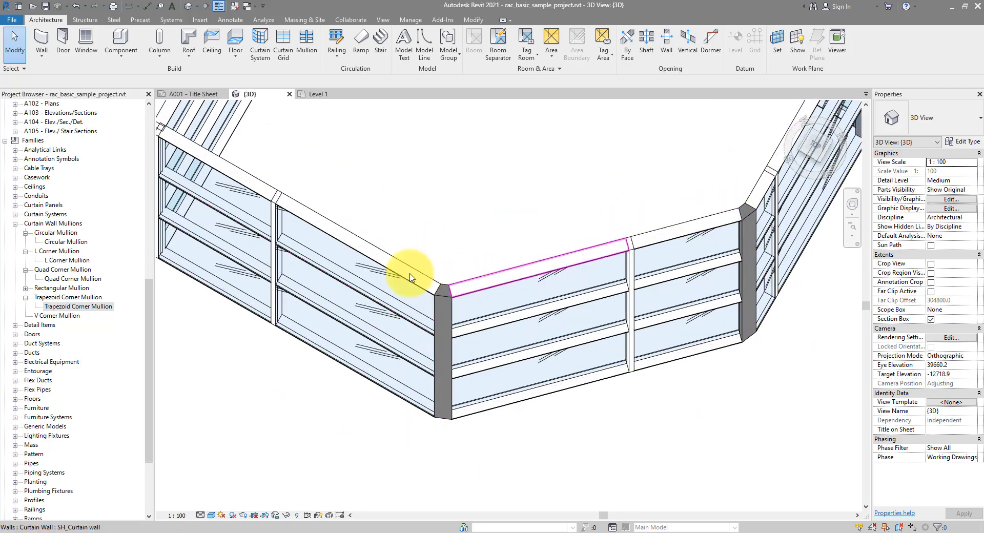
{"action": "left_click_drag", "start_coordinate": [411, 278], "coordinate": [502, 384]}
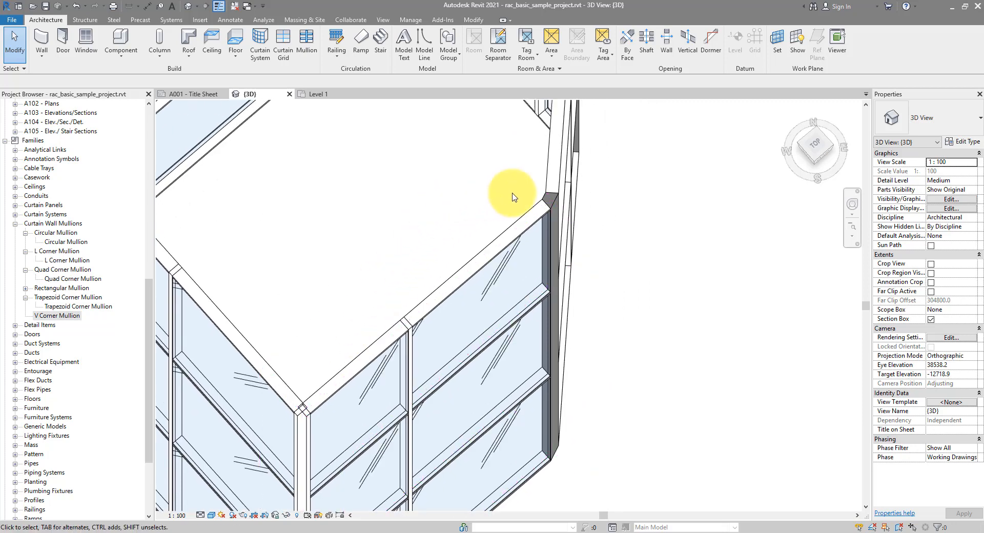
{"action": "left_click", "coordinate": [549, 201]}
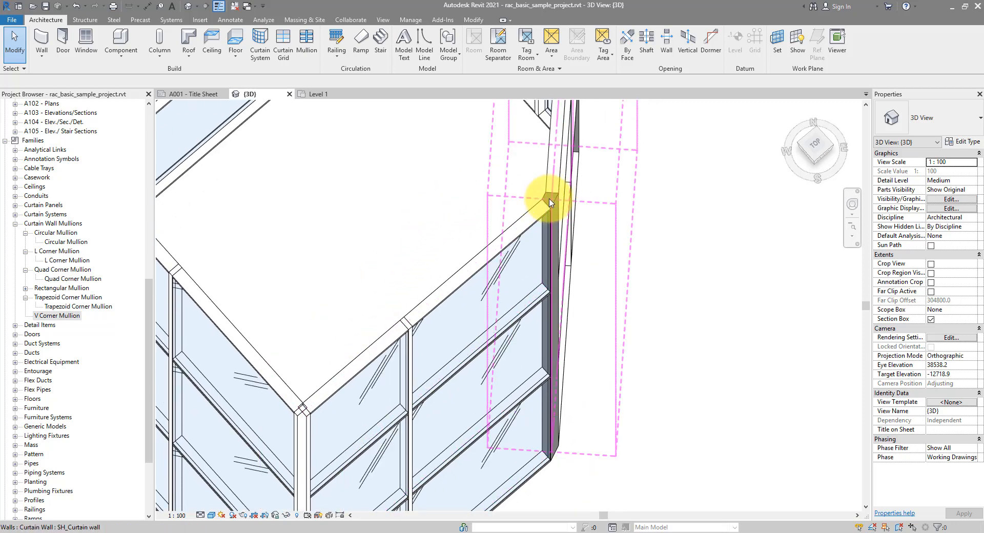
{"action": "left_click", "coordinate": [58, 315]}
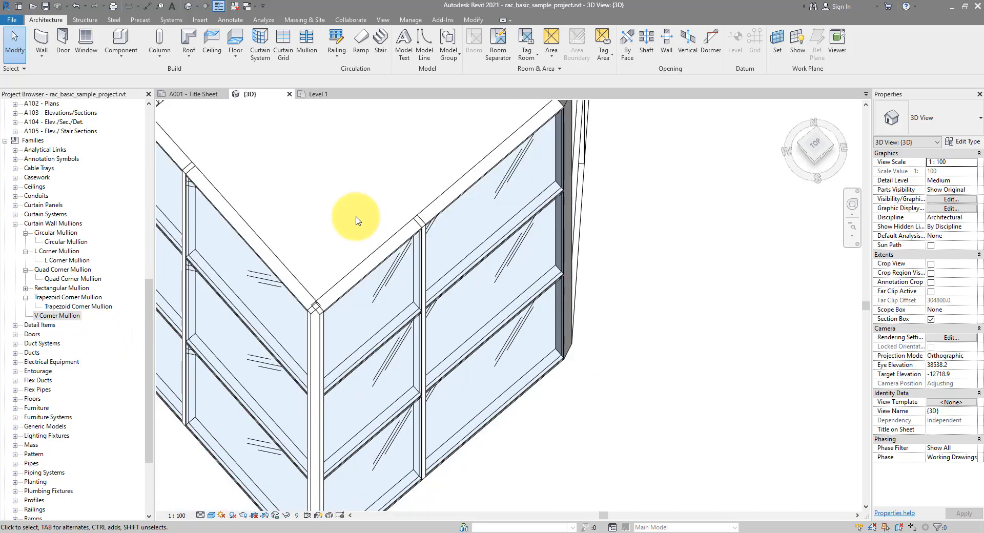
{"action": "mouse_move", "coordinate": [338, 236]}
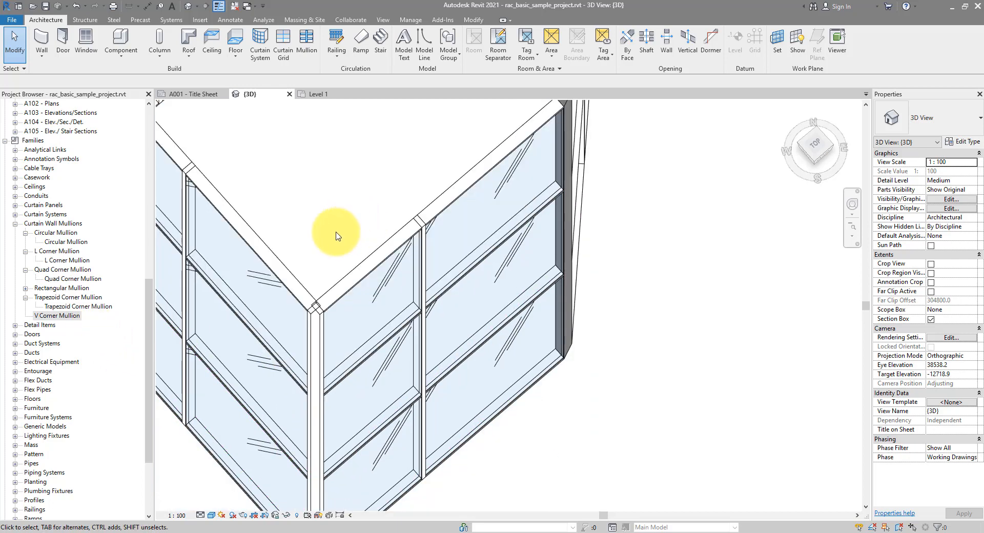
{"action": "left_click", "coordinate": [322, 322]}
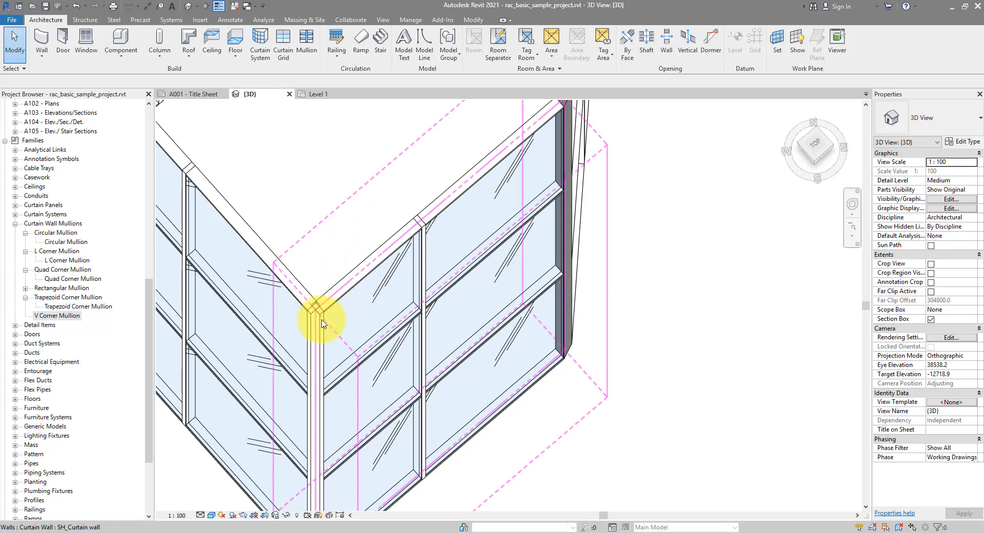
{"action": "right_click", "coordinate": [56, 315]}
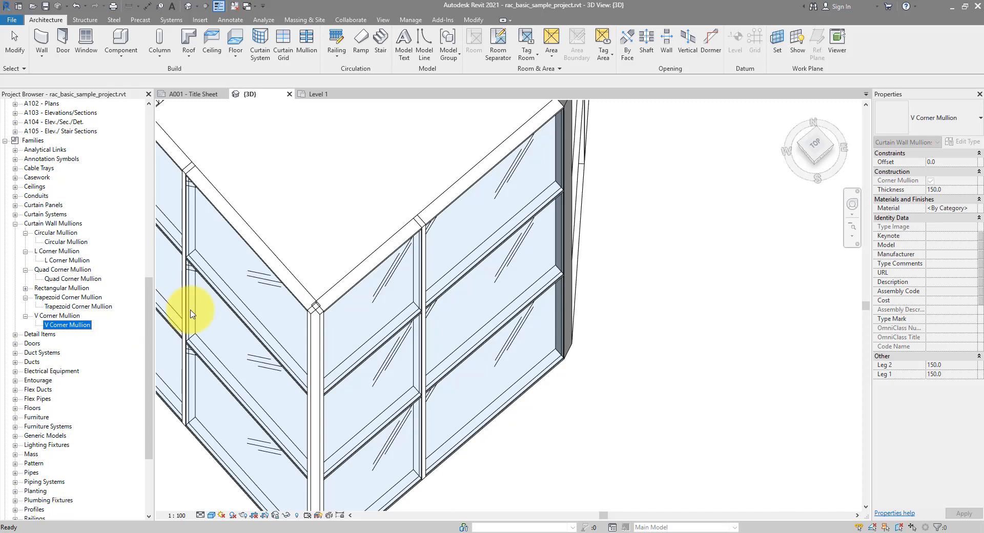
{"action": "left_click", "coordinate": [318, 320]}
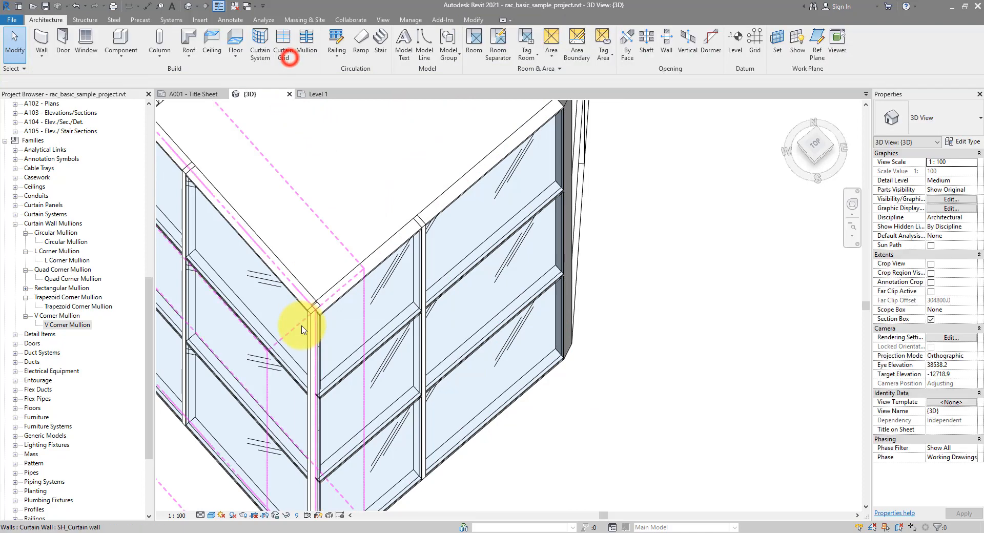
{"action": "right_click", "coordinate": [316, 317]}
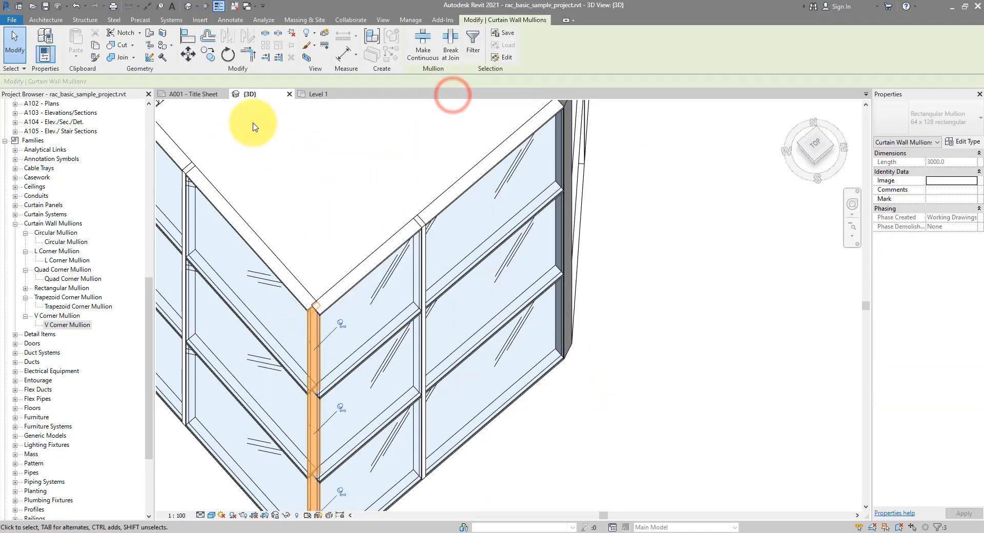
Change the corner mullion to V Corner Mullion with thickness and legs of 100.
{"action": "left_click", "coordinate": [935, 117]}
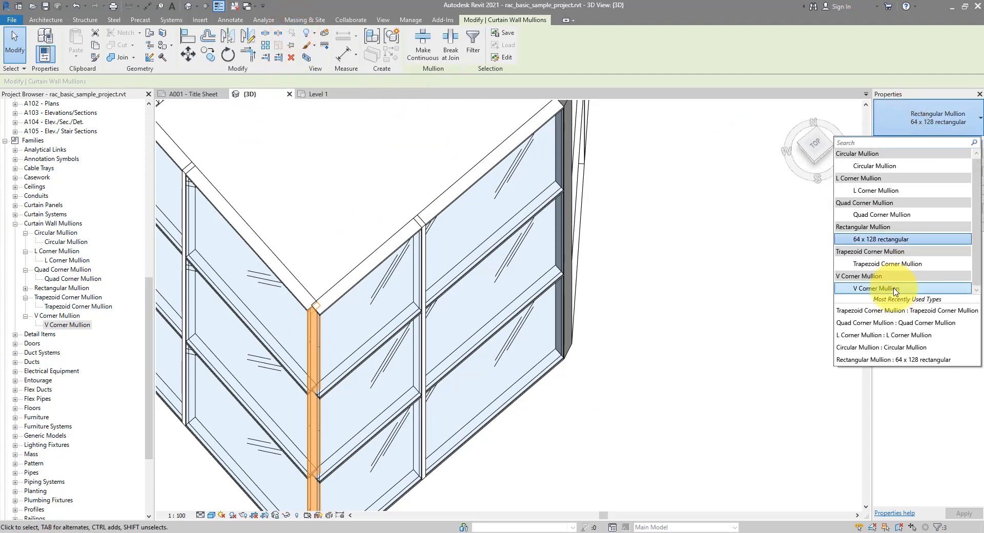
{"action": "left_click", "coordinate": [883, 288]}
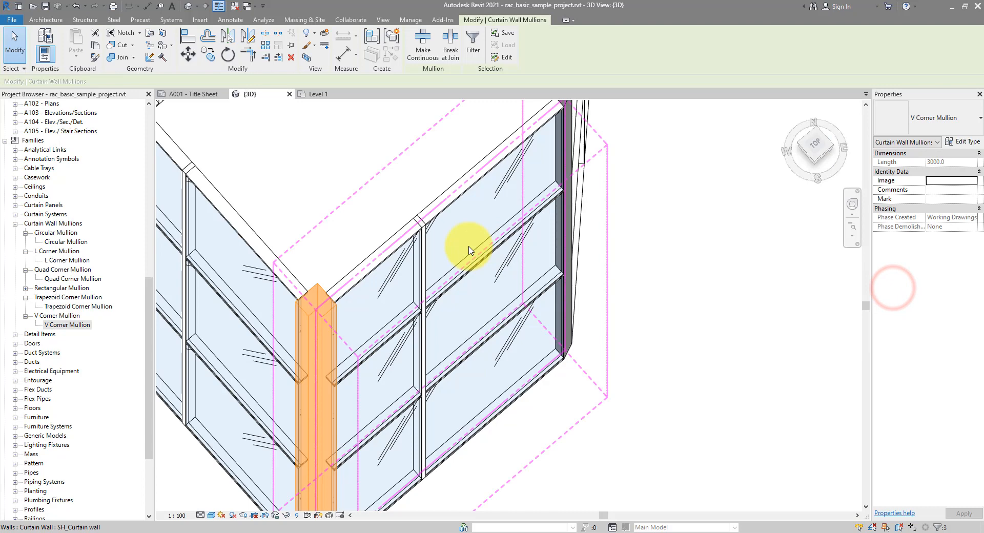
{"action": "left_click", "coordinate": [966, 142]}
{"action": "type", "text": "10"}
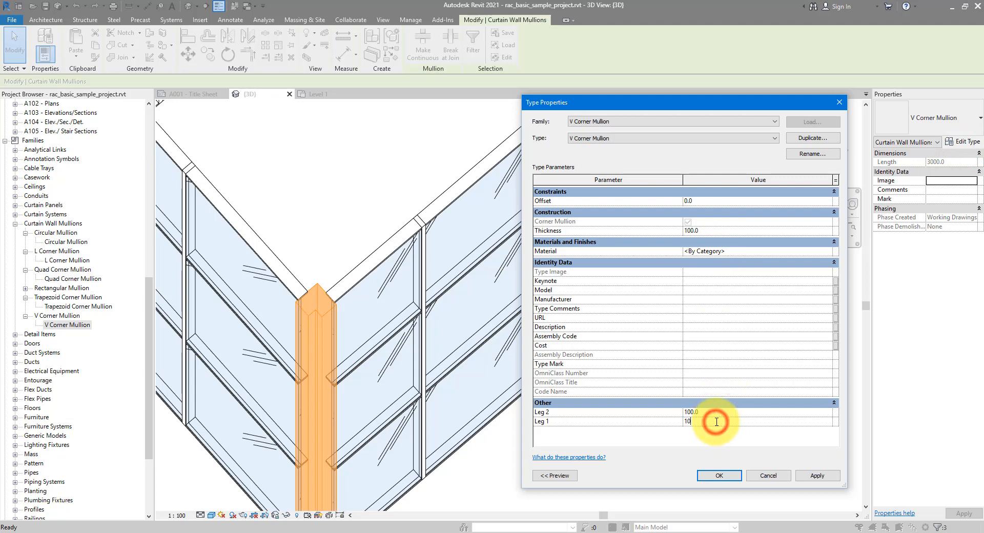
{"action": "left_click", "coordinate": [717, 475]}
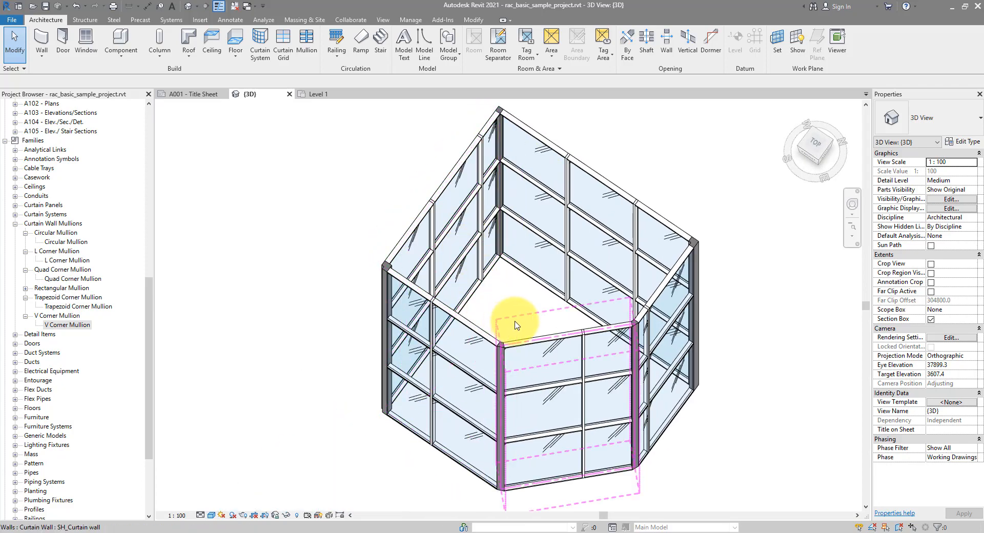
Switch to the Level 1 floor plan view.
{"action": "scroll", "scroll_direction": "up", "scroll_amount": 3}
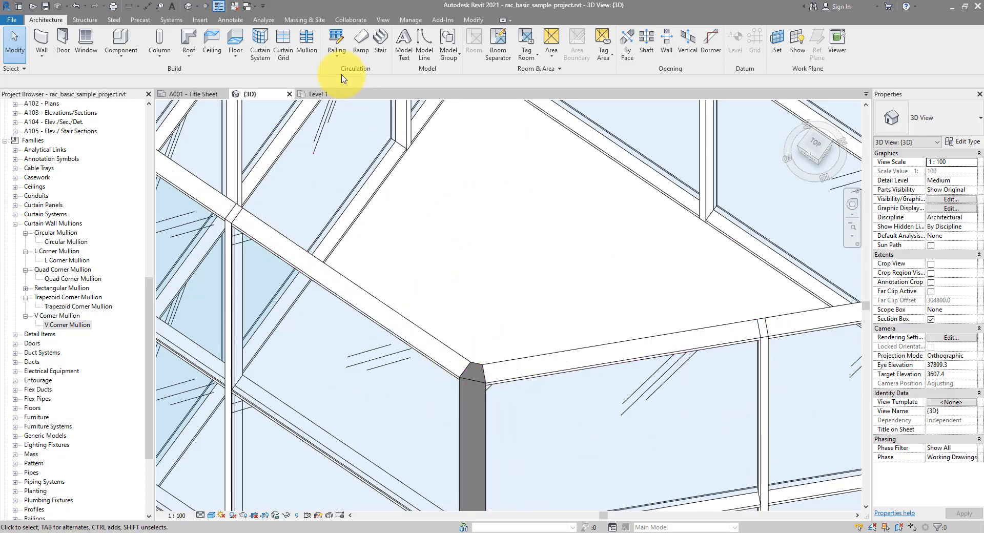
{"action": "left_click", "coordinate": [321, 94]}
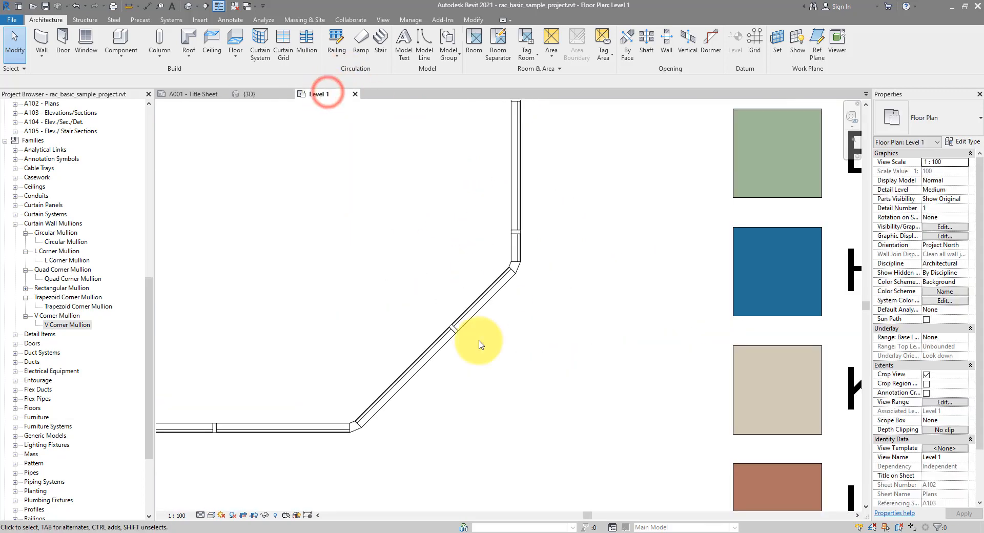
Rotate the angled curtain wall to a steeper angle and toggle the lower corner mullion's join.
{"action": "left_click", "coordinate": [477, 314]}
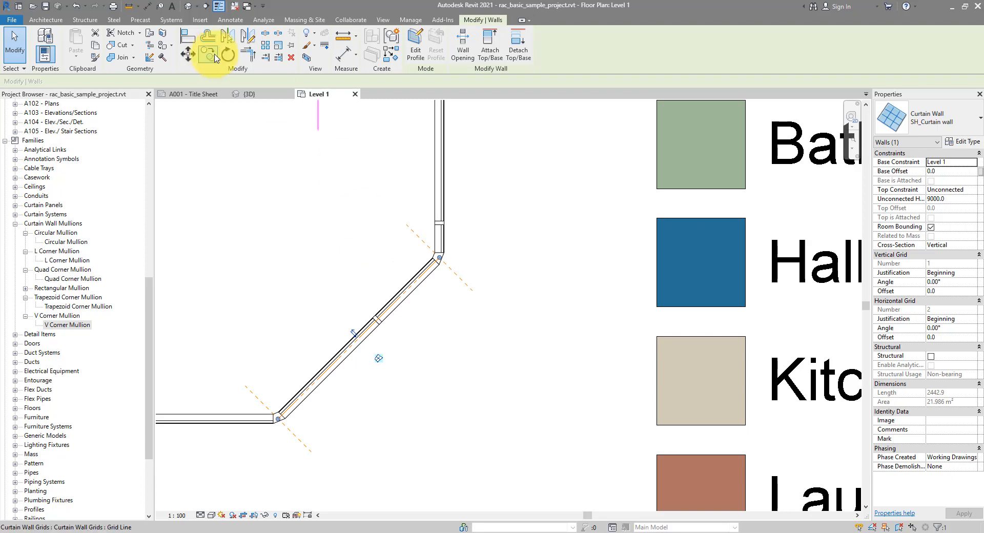
{"action": "left_click", "coordinate": [228, 52]}
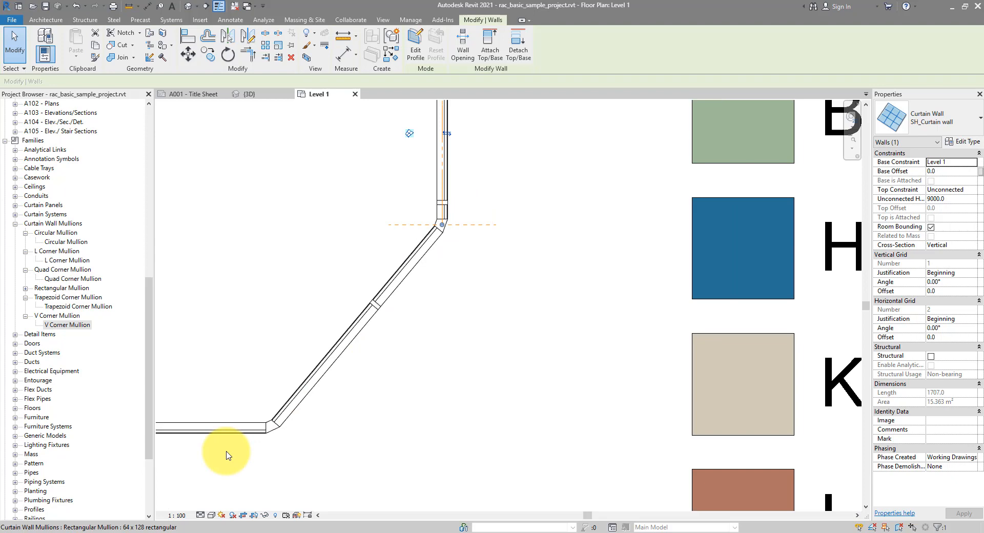
{"action": "left_click", "coordinate": [276, 420]}
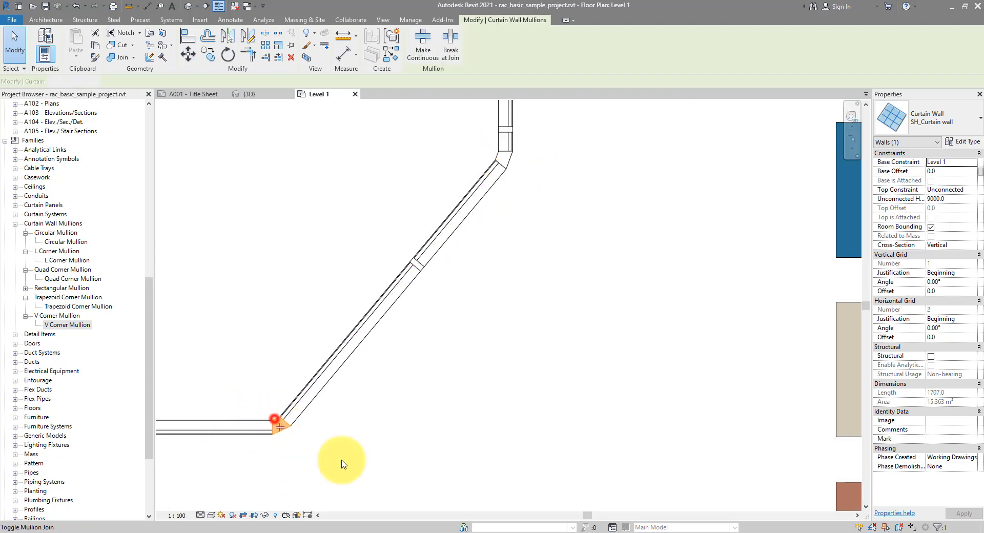
{"action": "left_click", "coordinate": [279, 425]}
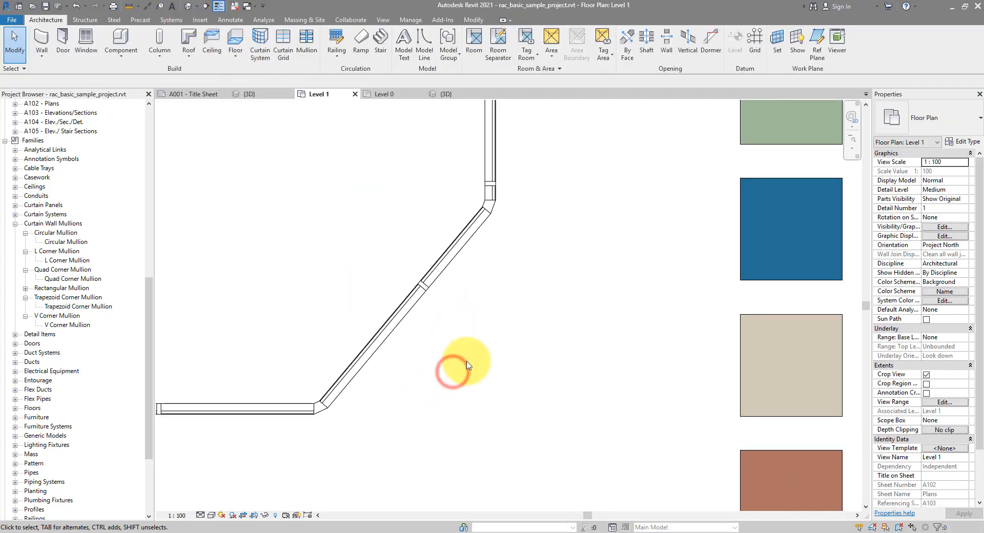
{"action": "mouse_move", "coordinate": [476, 281]}
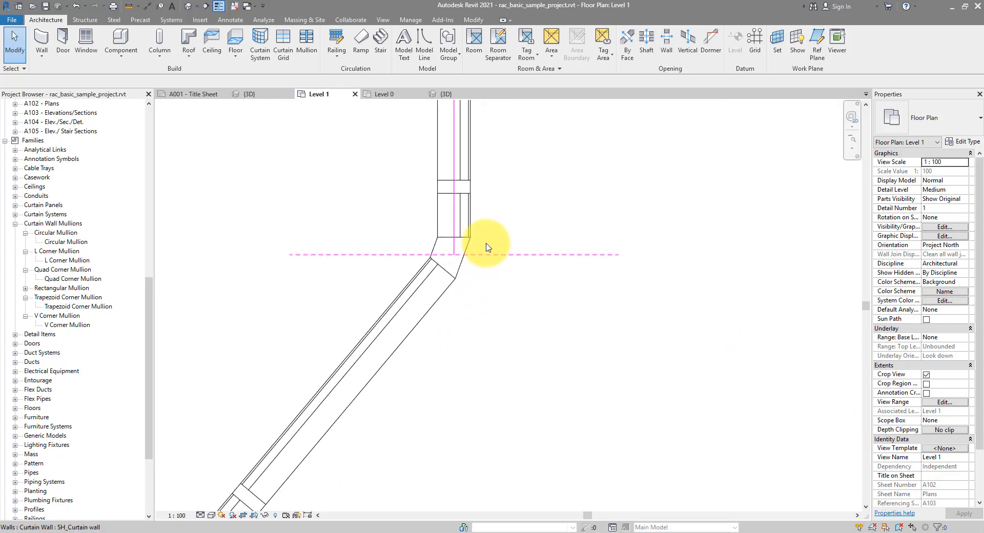
{"action": "left_click", "coordinate": [464, 187]}
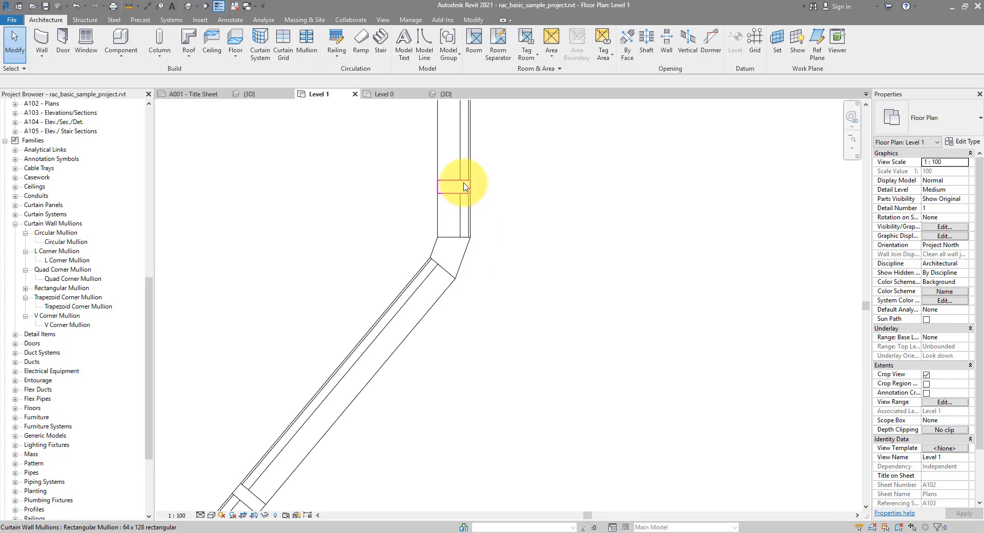
{"action": "left_click", "coordinate": [455, 187]}
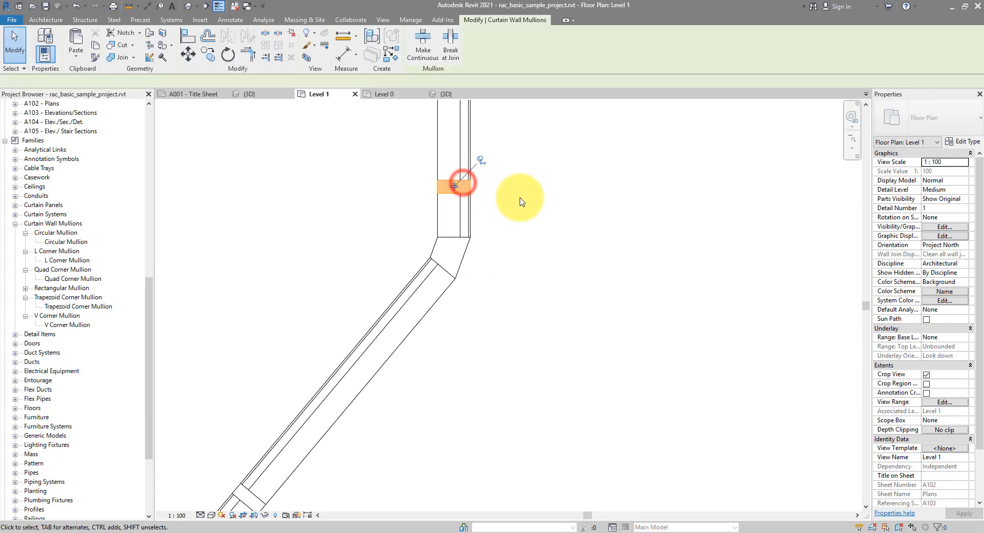
{"action": "left_click", "coordinate": [45, 19]}
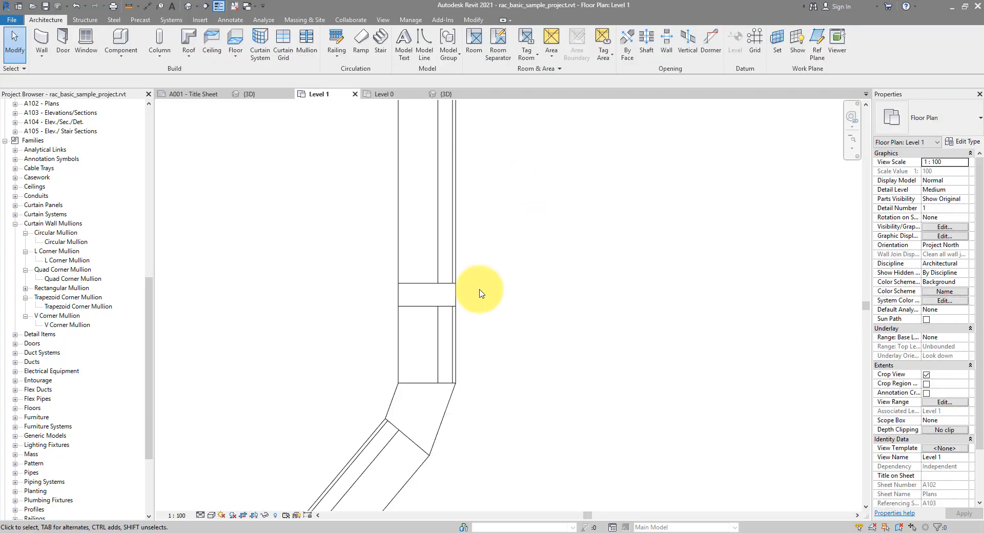
{"action": "left_click", "coordinate": [427, 294]}
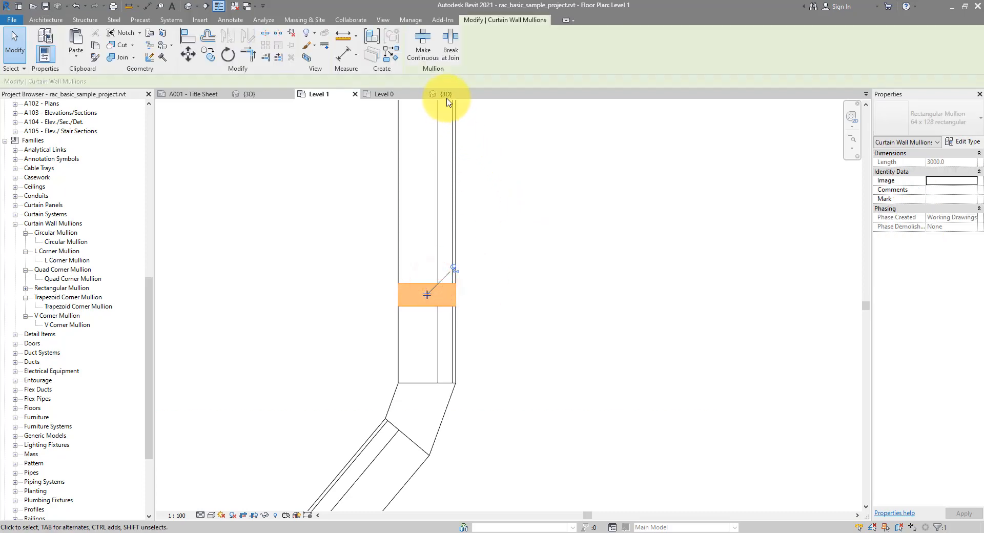
{"action": "left_click", "coordinate": [446, 93]}
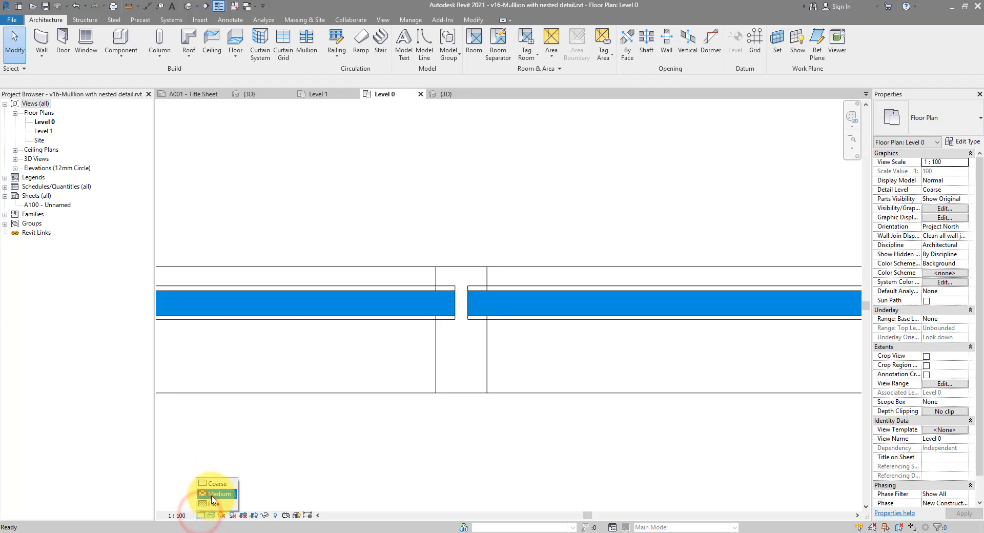
Show the mullion plan at Medium then Fine detail and return to the 3D view.
{"action": "left_click", "coordinate": [218, 495]}
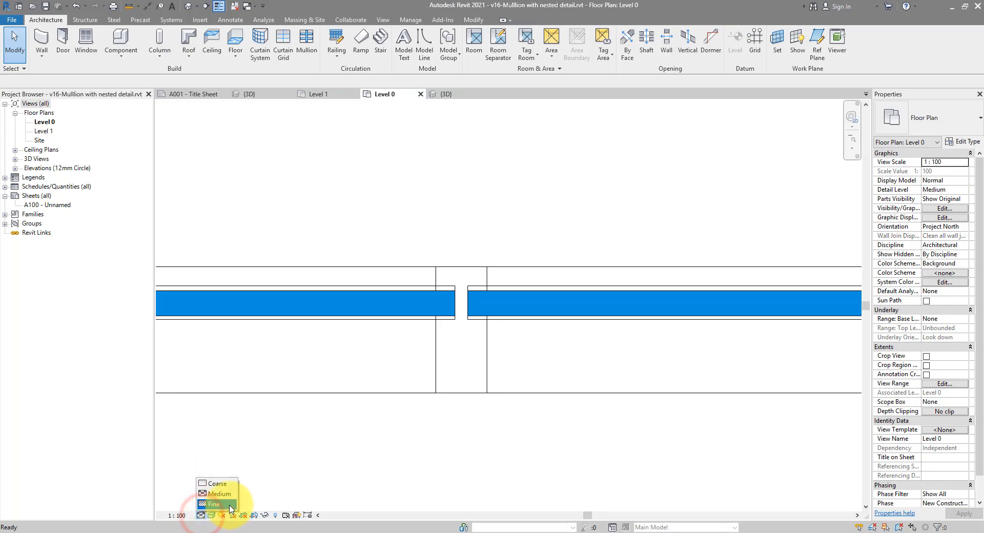
{"action": "left_click", "coordinate": [213, 505]}
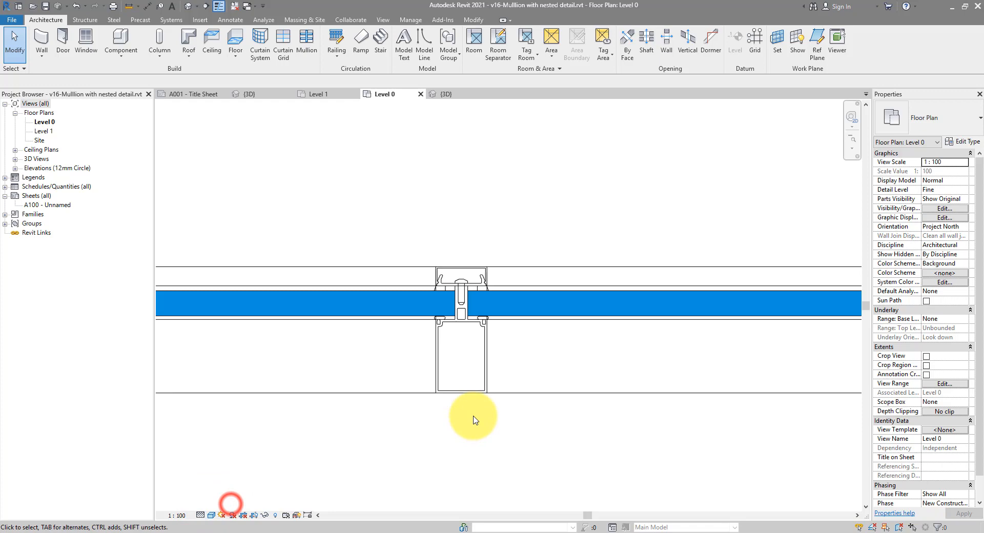
{"action": "left_click", "coordinate": [461, 286]}
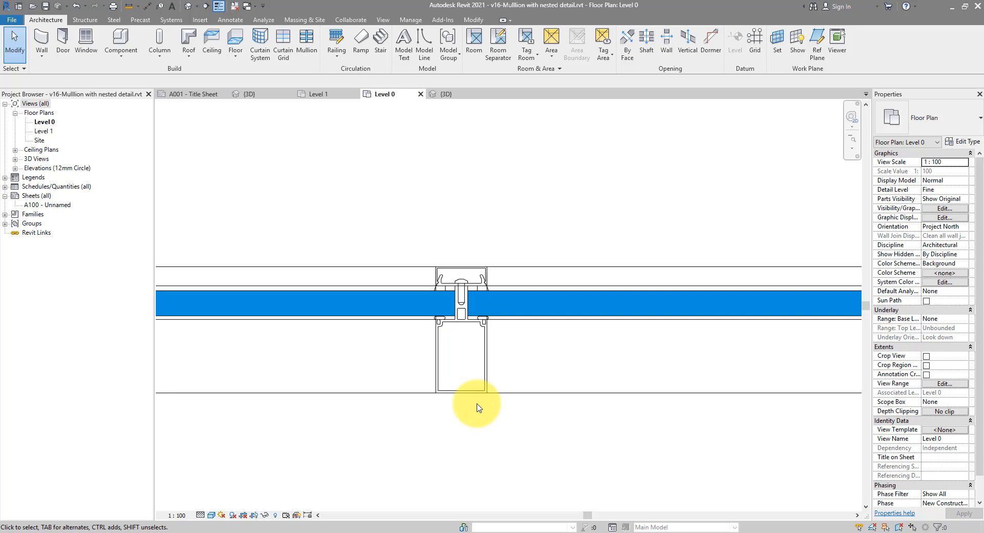
{"action": "mouse_move", "coordinate": [579, 263]}
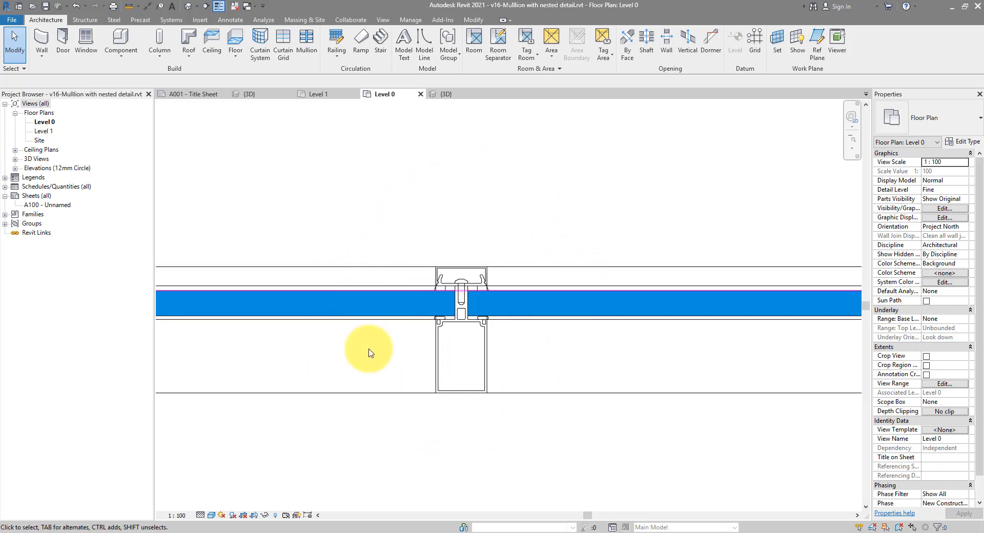
{"action": "mouse_move", "coordinate": [529, 213]}
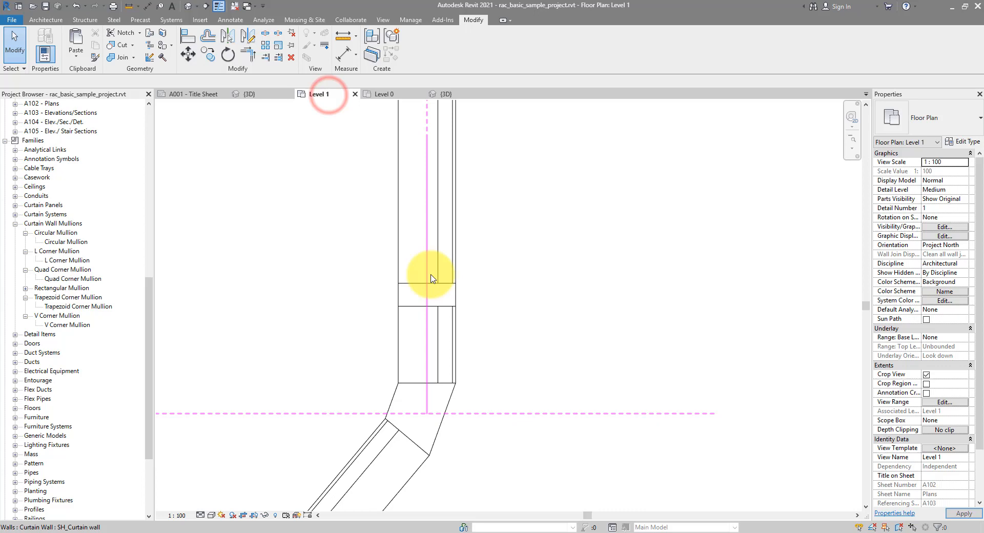
{"action": "left_click", "coordinate": [251, 93]}
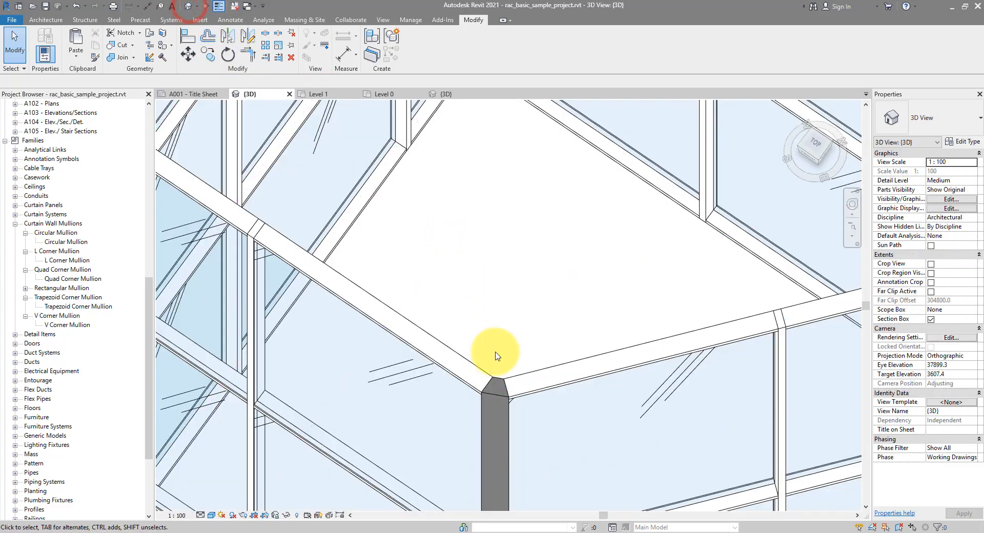